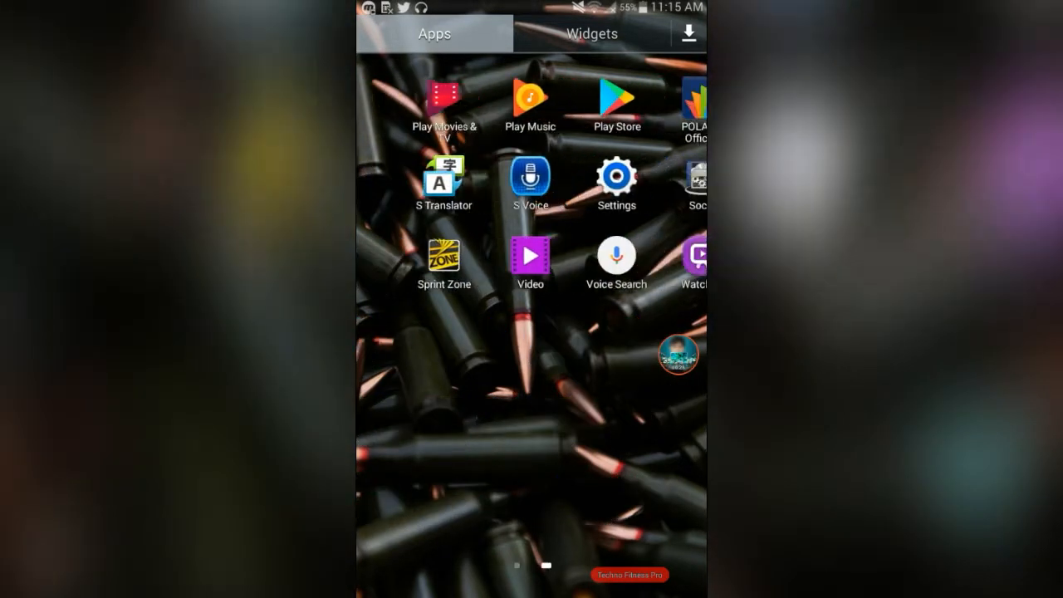
- Browse the launcher's app list and launch the Google Play Store
scroll("left", 3)
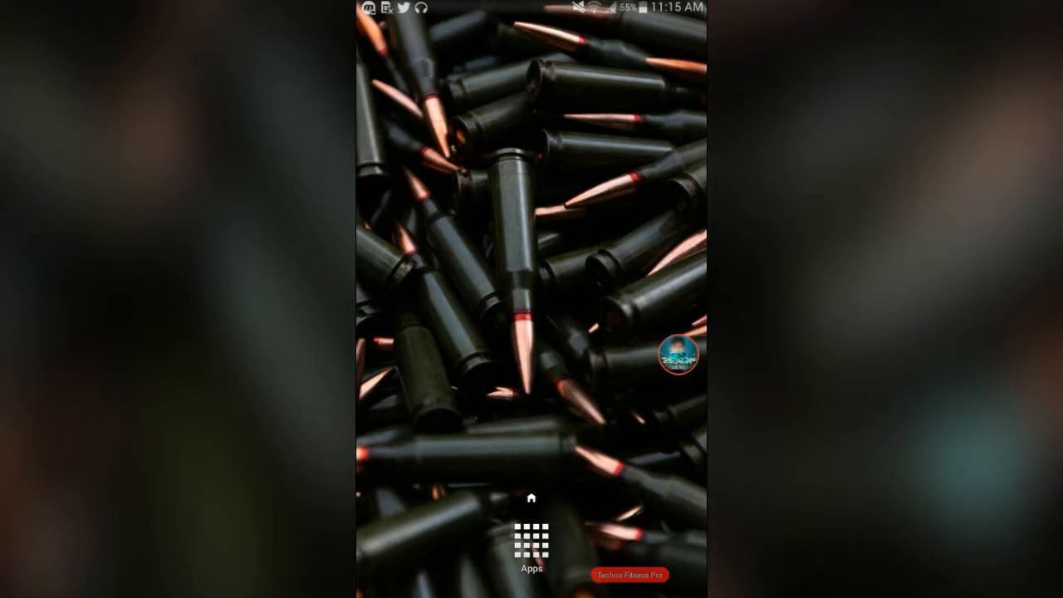
left_click(678, 357)
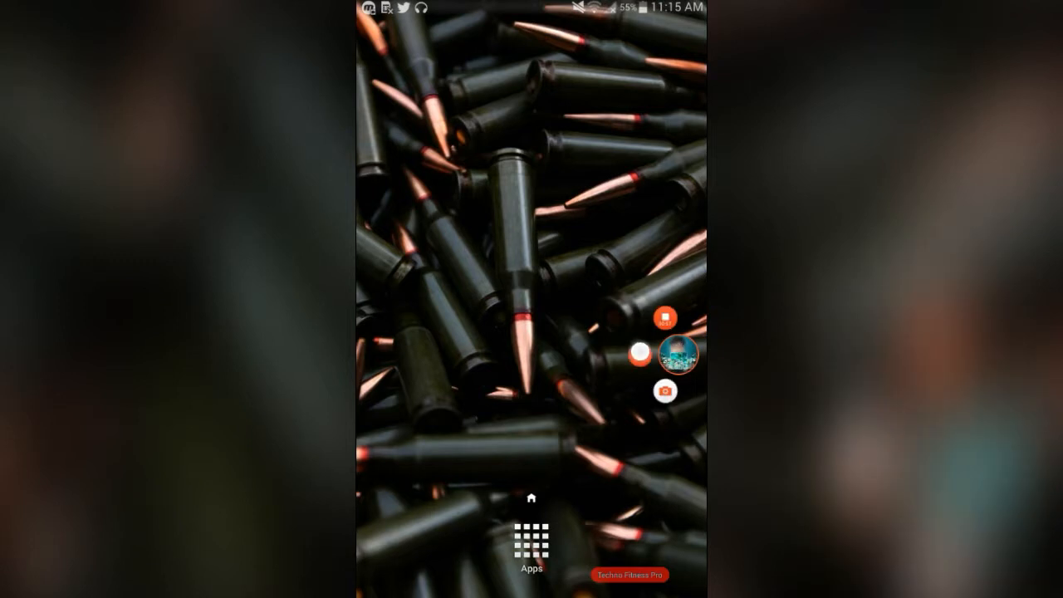
left_click(531, 545)
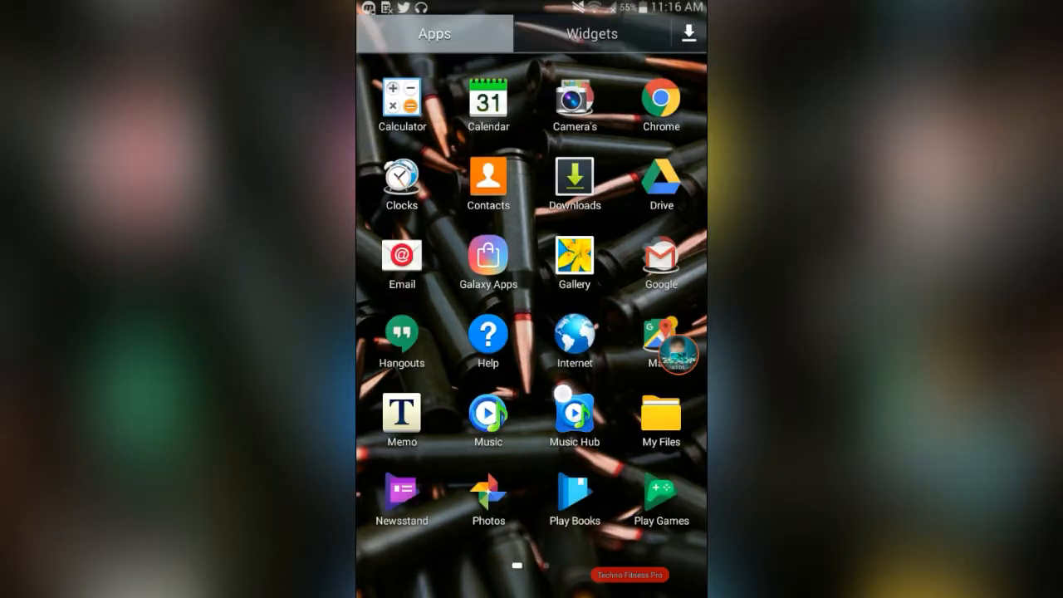
left_click_drag(581, 332, 415, 333)
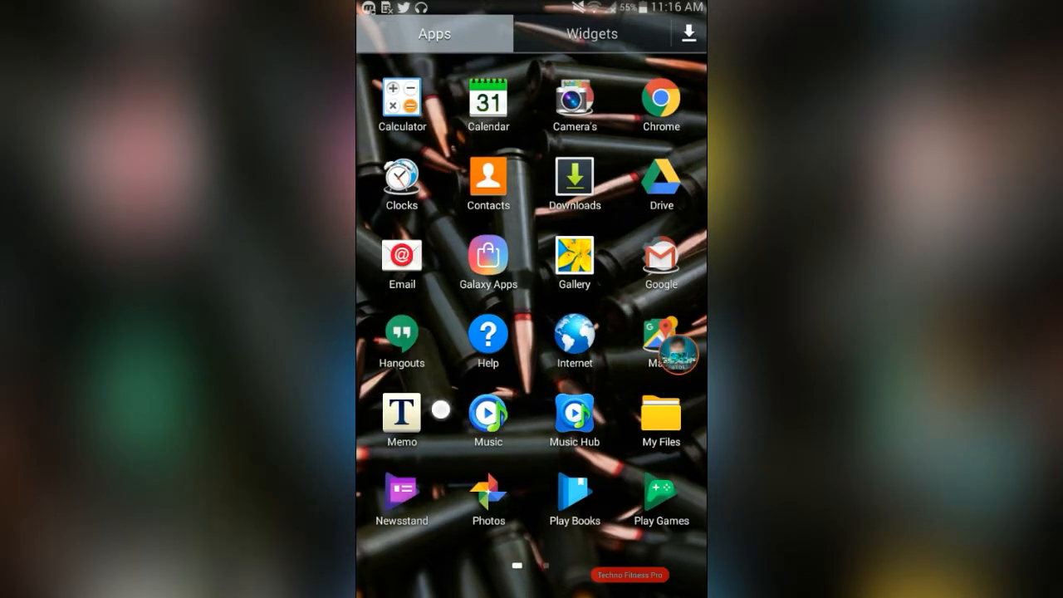
scroll("left", 3)
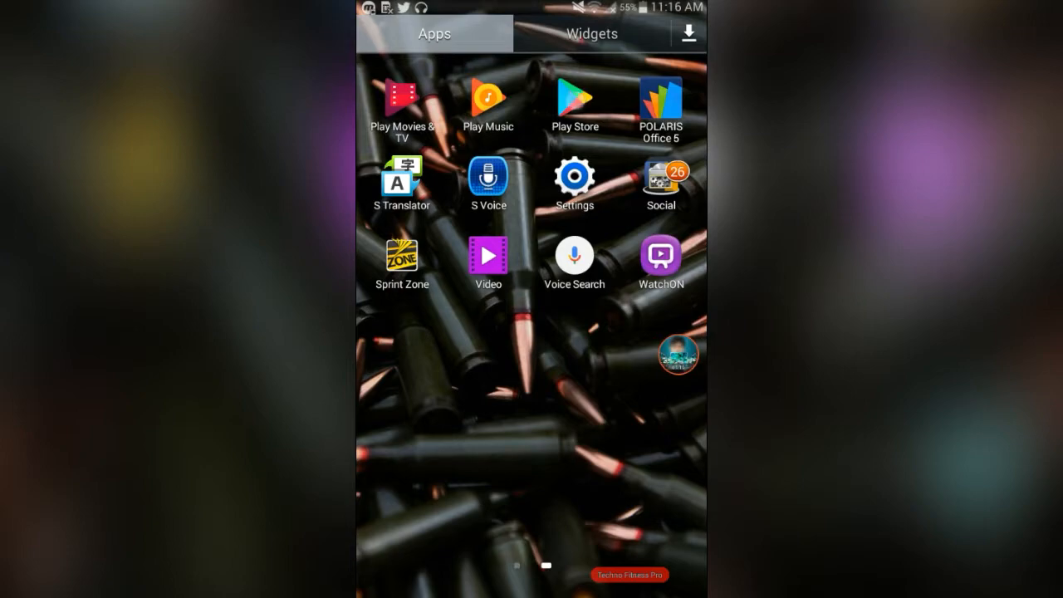
left_click(575, 100)
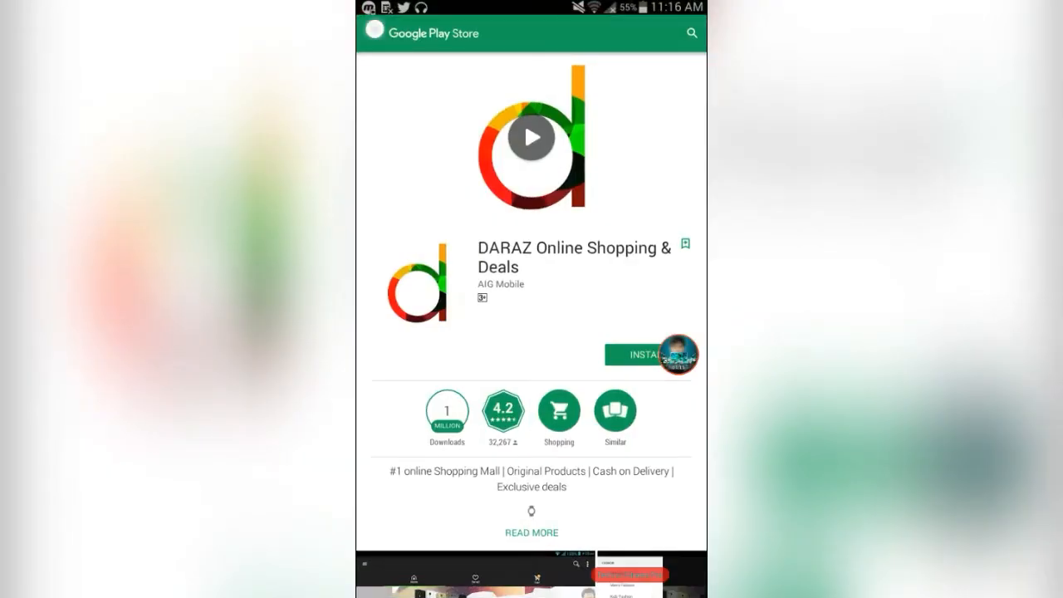
- Search the store for 'Smart Hide Calculator' to reach its listing
left_click(691, 34)
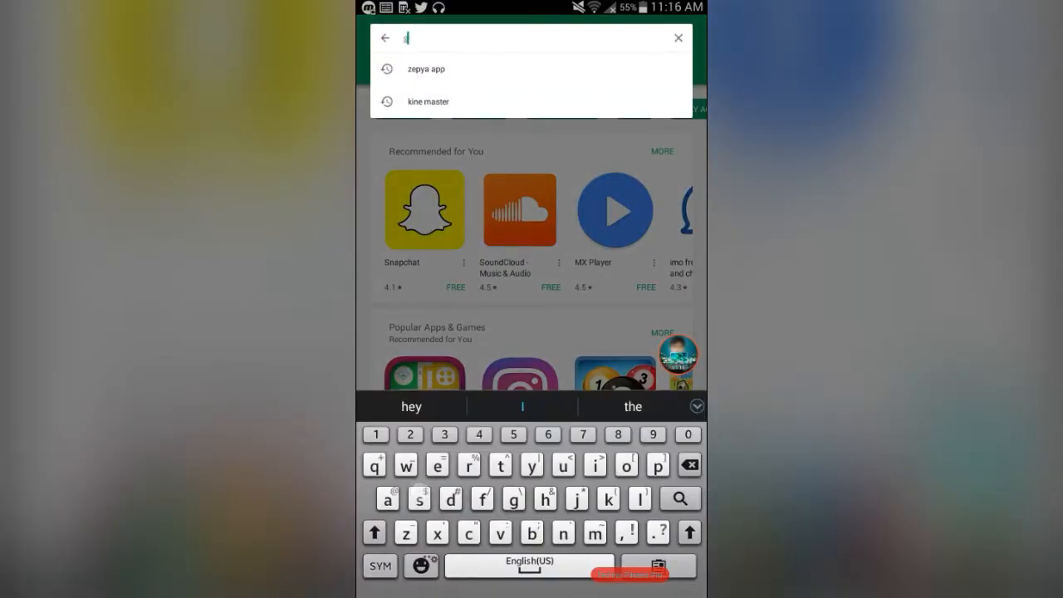
type("smal")
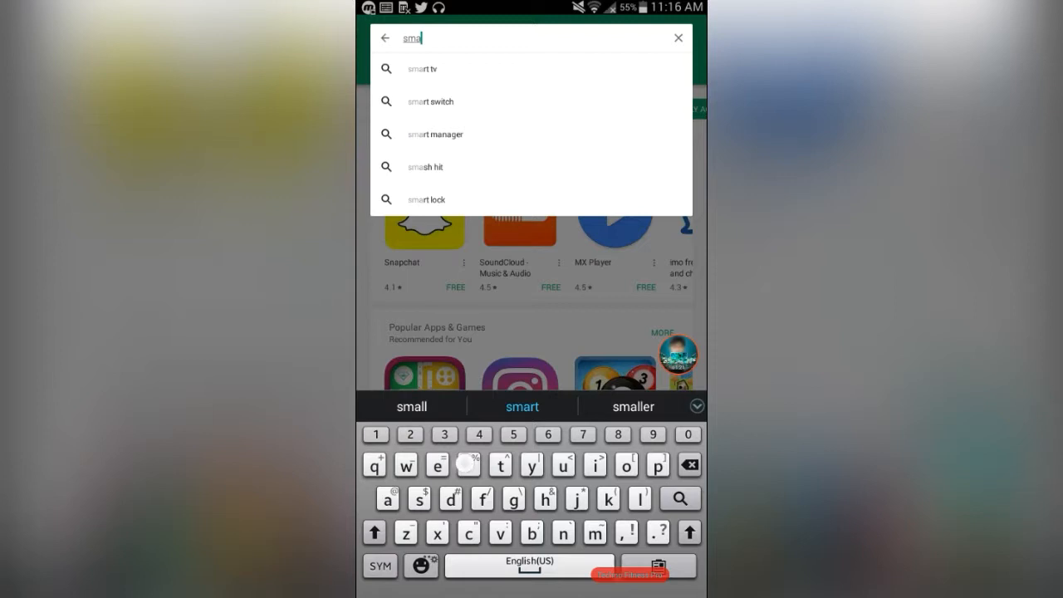
left_click(522, 406)
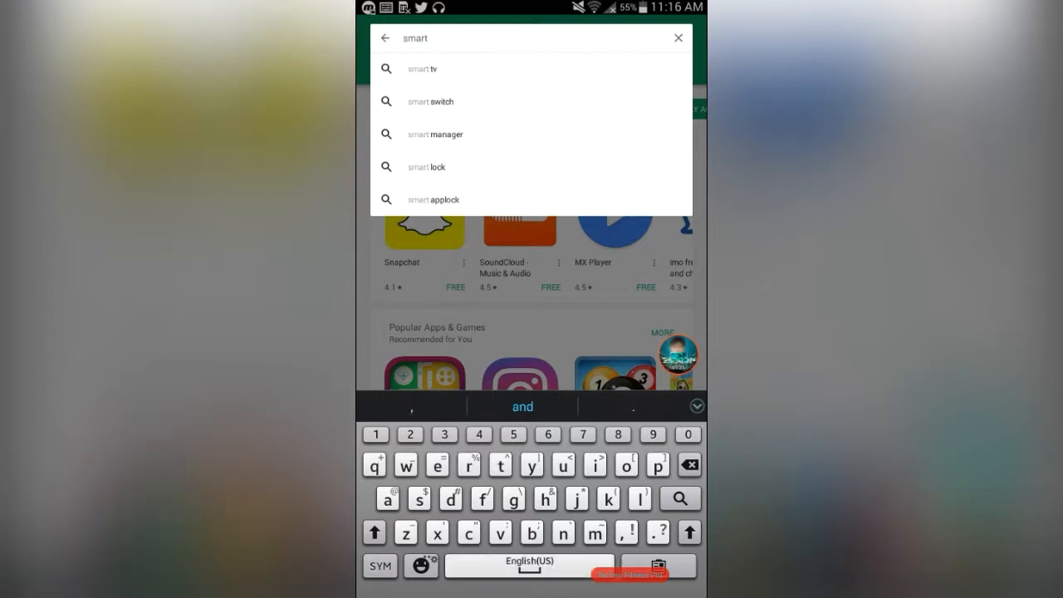
type("hid")
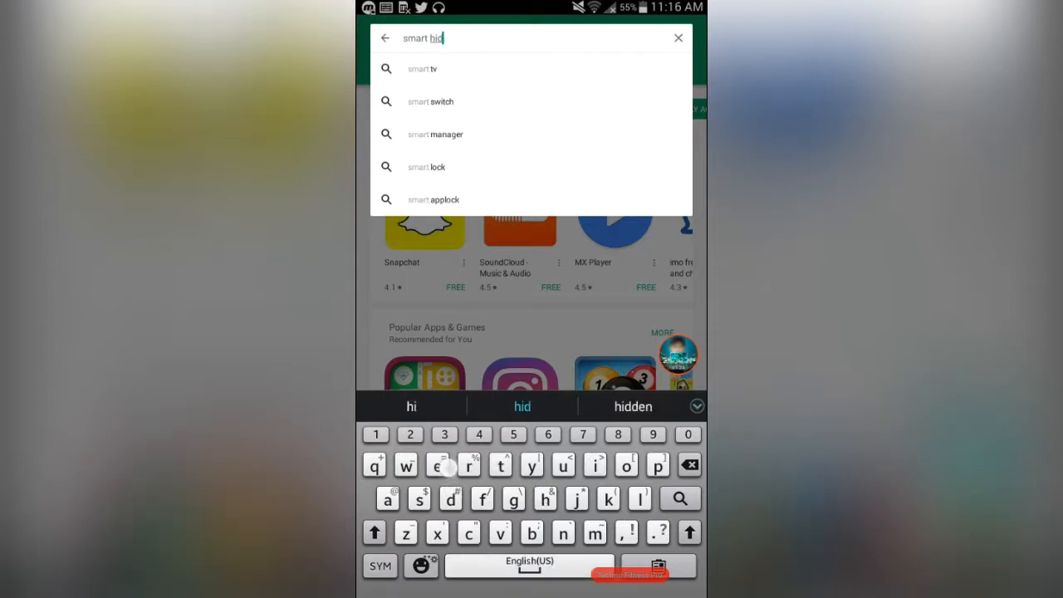
type("Smart Hide Calculator")
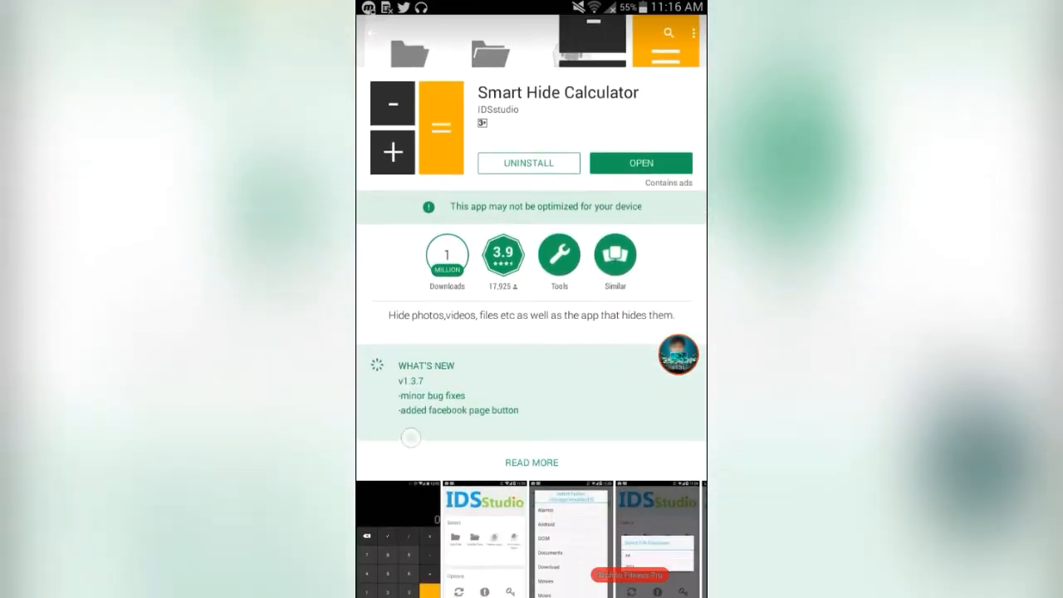
- Scroll the Smart Hide Calculator page down to its ratings and reviews
scroll("down", 3)
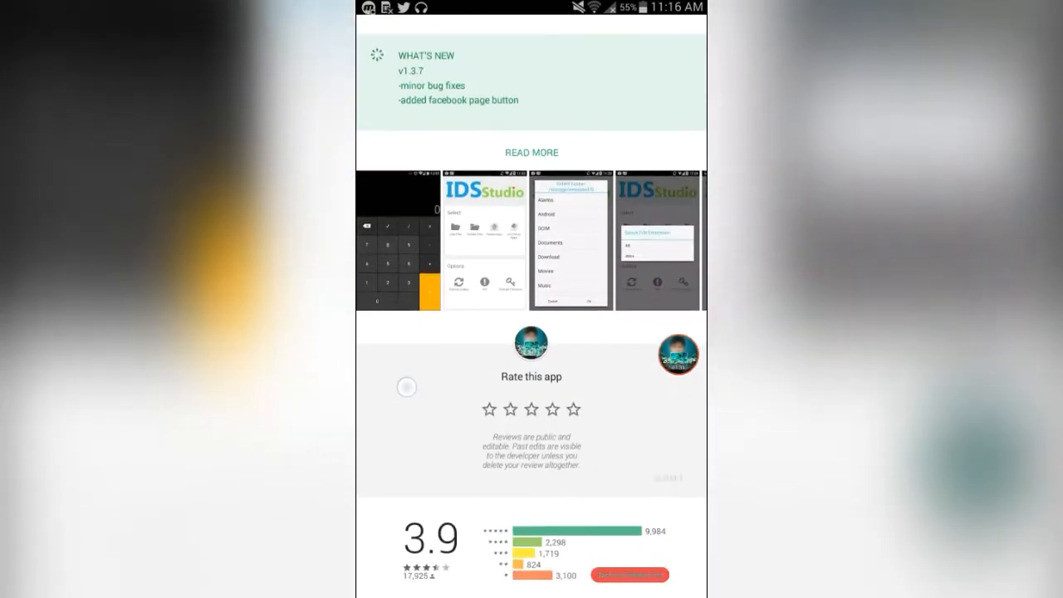
scroll("up", 3)
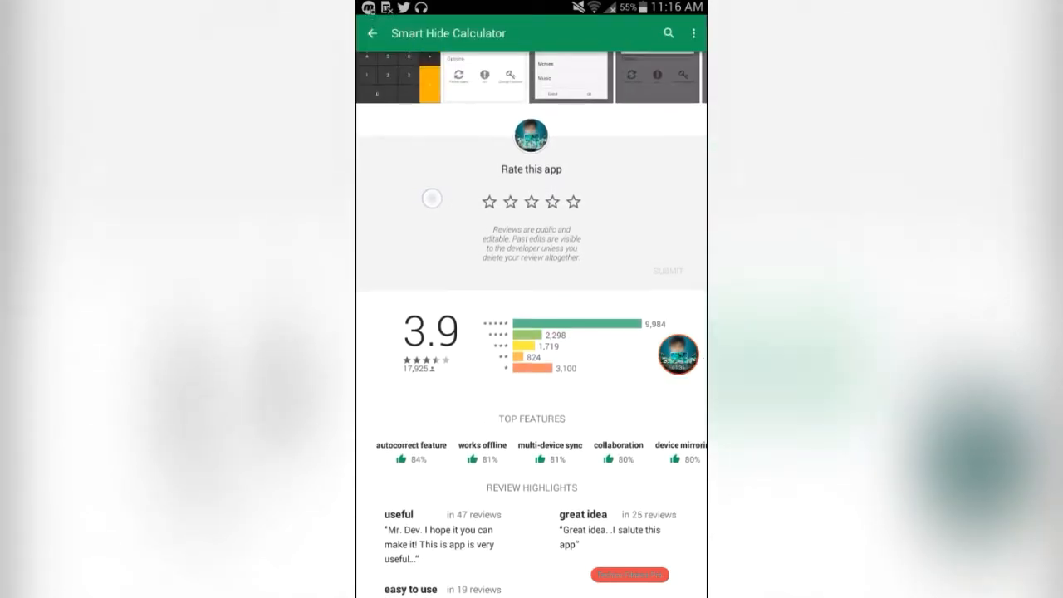
scroll("down", 3)
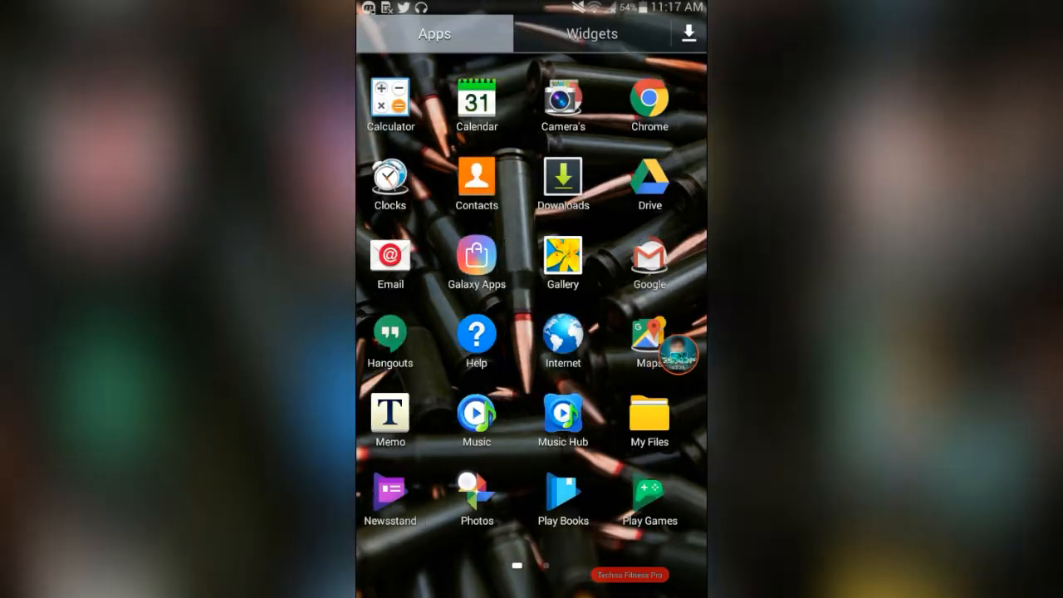
- Swipe the app drawer to the page listing Play Books and Play Games
scroll("left", 3)
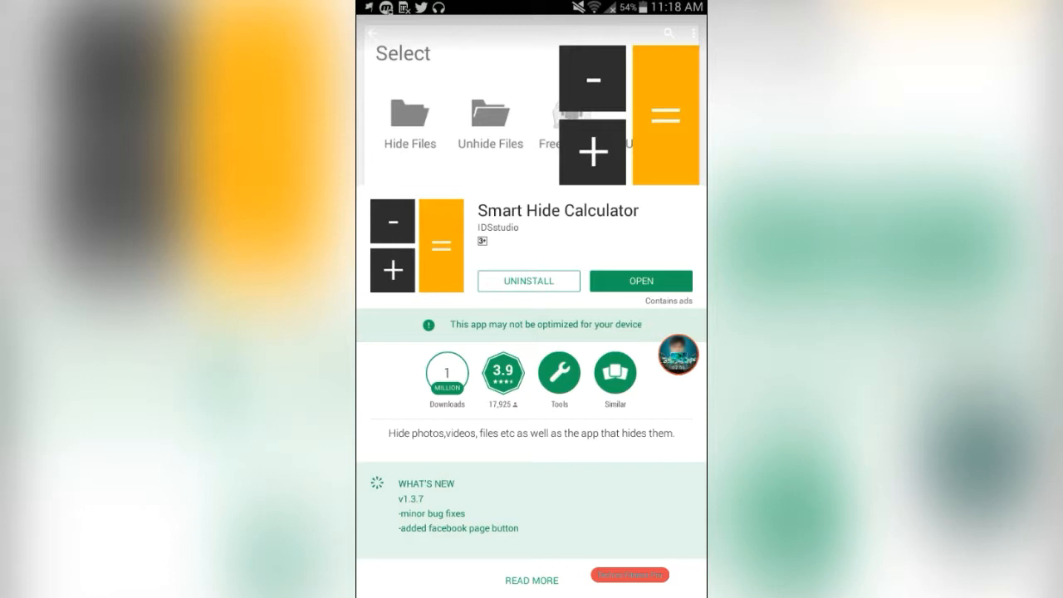
- Launch Smart Hide Calculator, unlock its hidden menu and choose Change Password
left_click(641, 281)
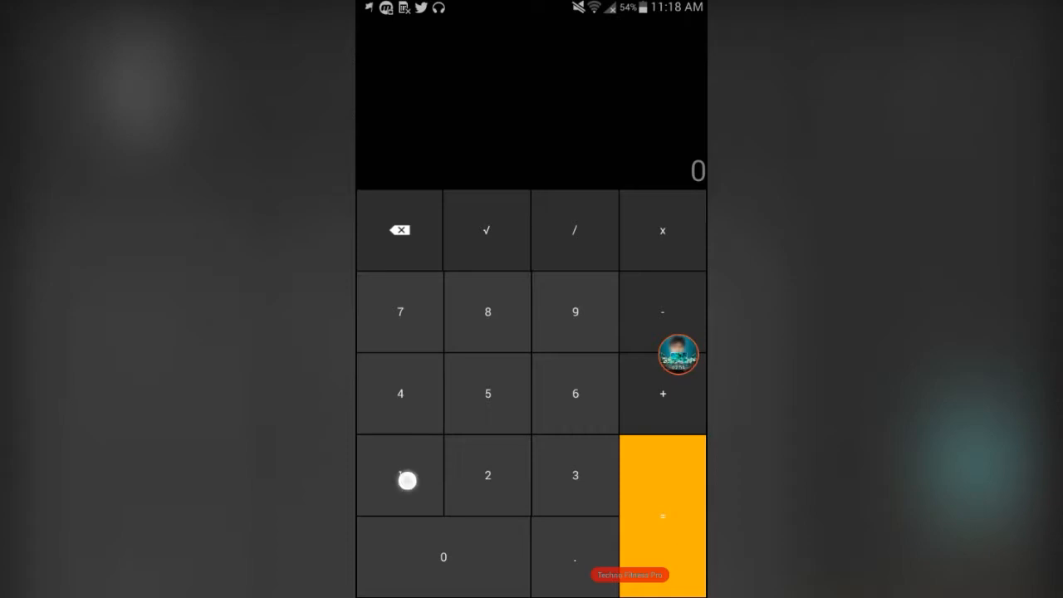
left_click(661, 515)
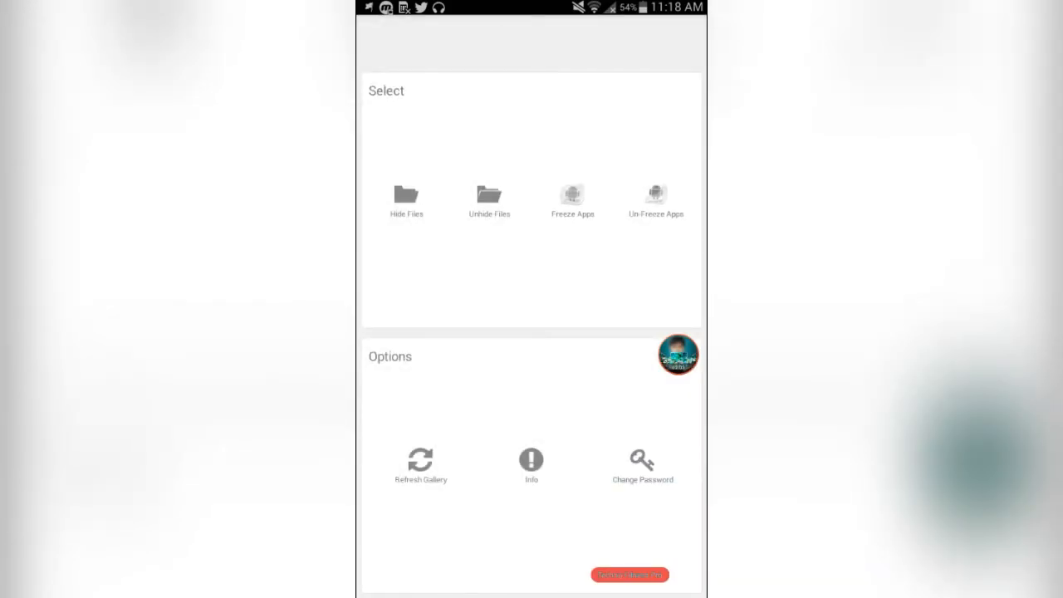
left_click(641, 464)
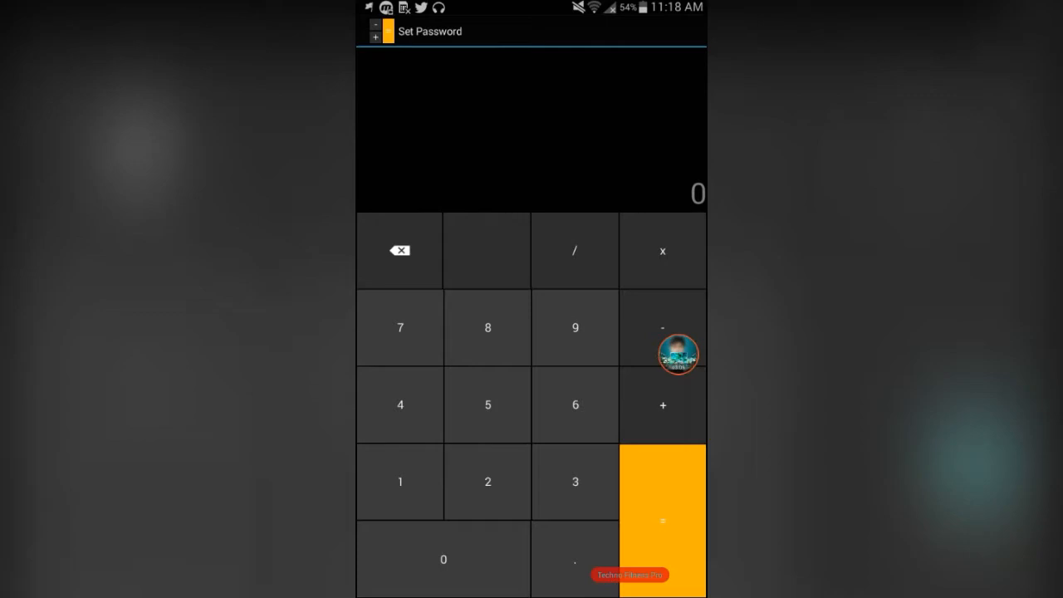
- Set and confirm the main password, then save a secondary recovery password
left_click(575, 482)
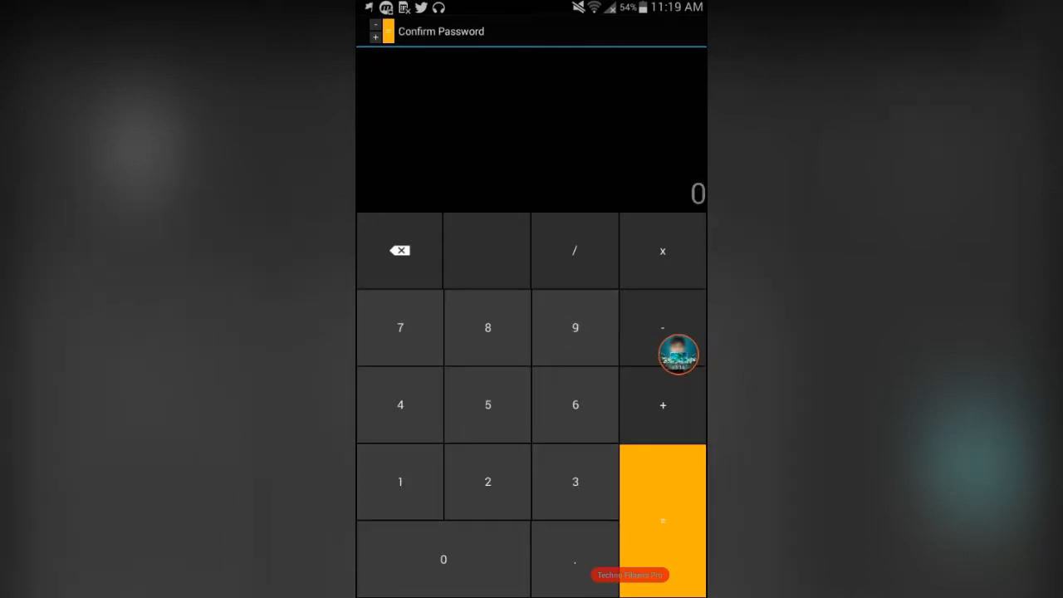
left_click(399, 327)
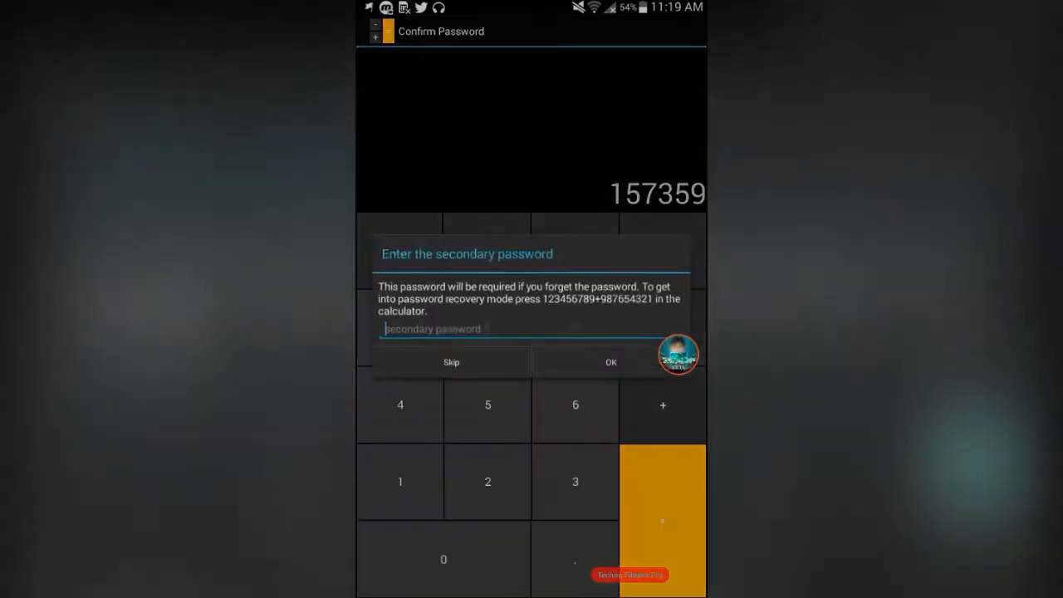
left_click(529, 329)
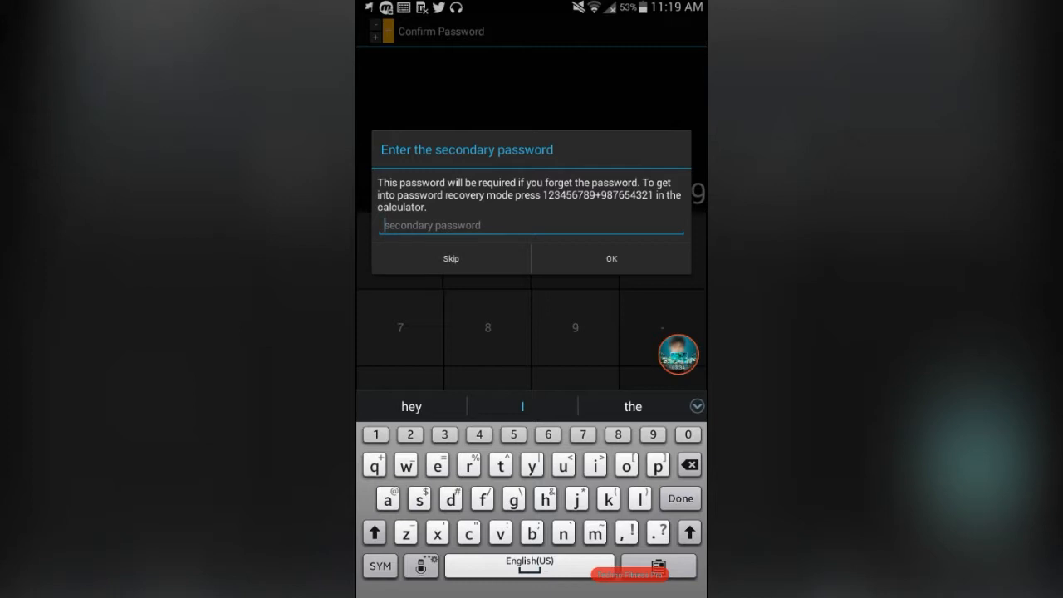
left_click(375, 531)
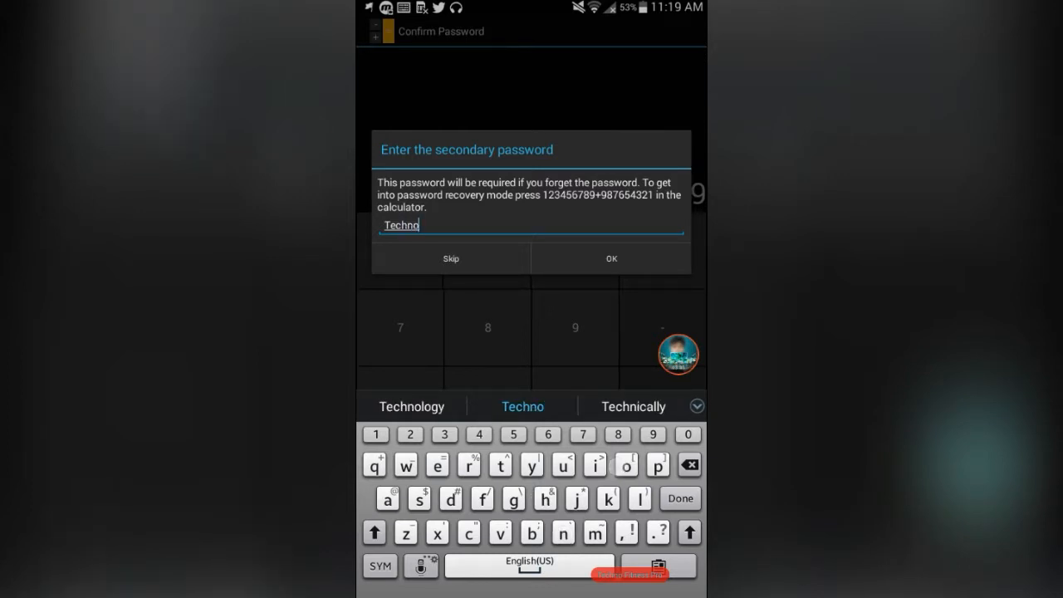
type("\" \"")
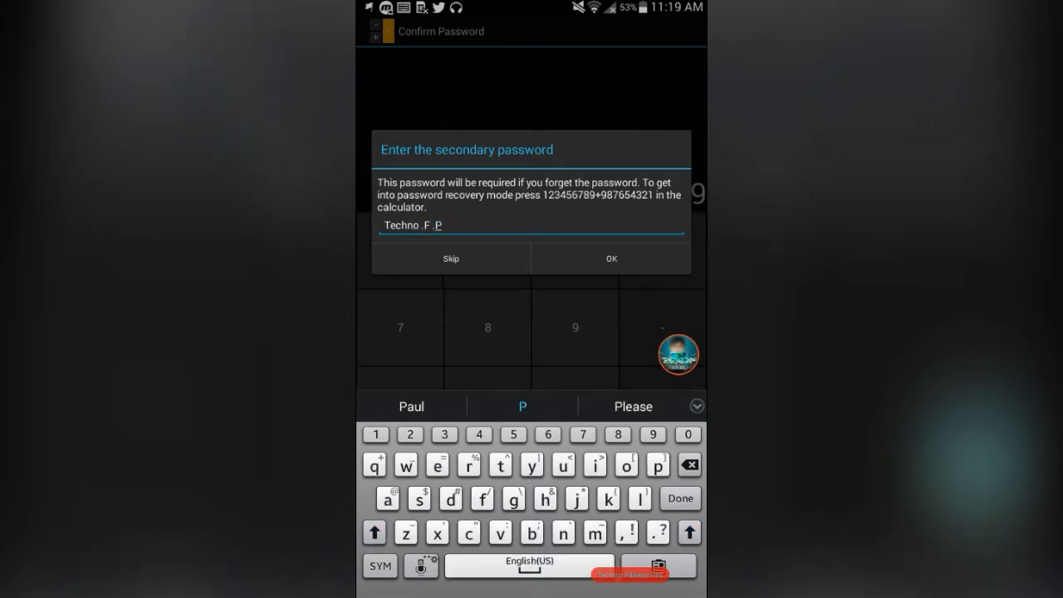
left_click(611, 259)
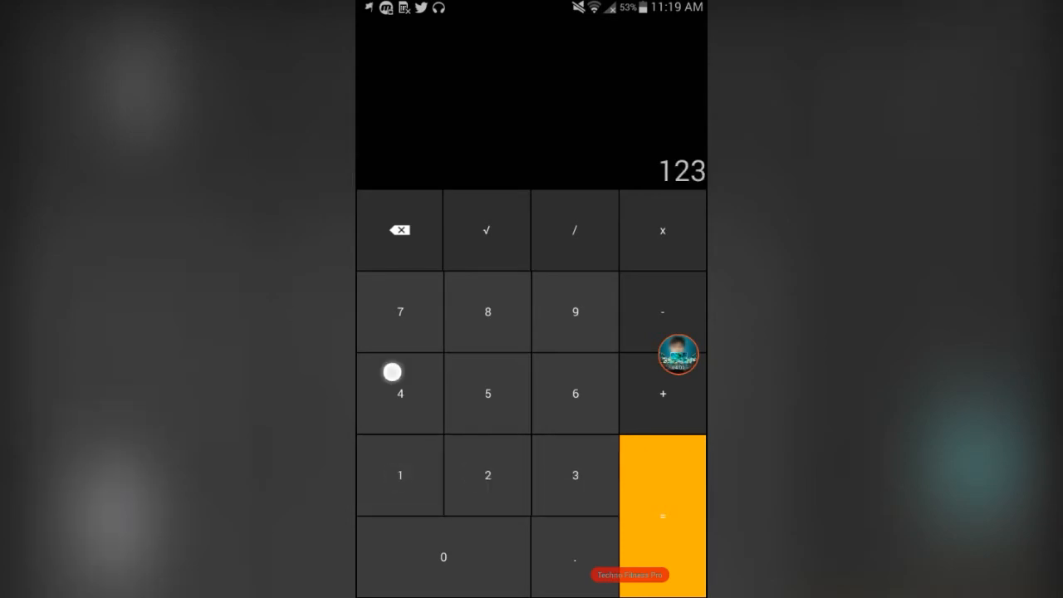
left_click(488, 313)
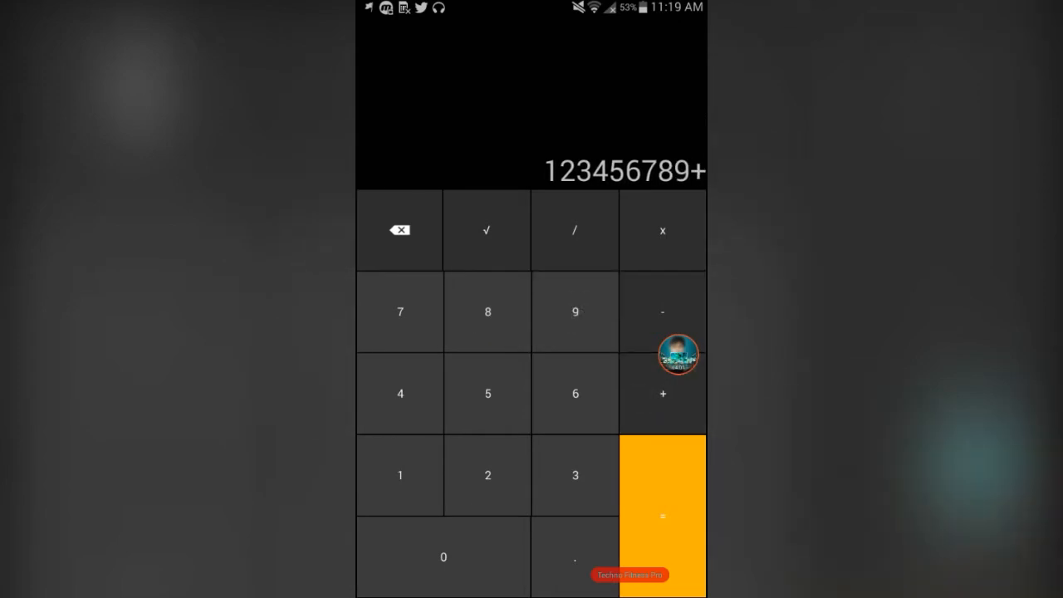
left_click(575, 393)
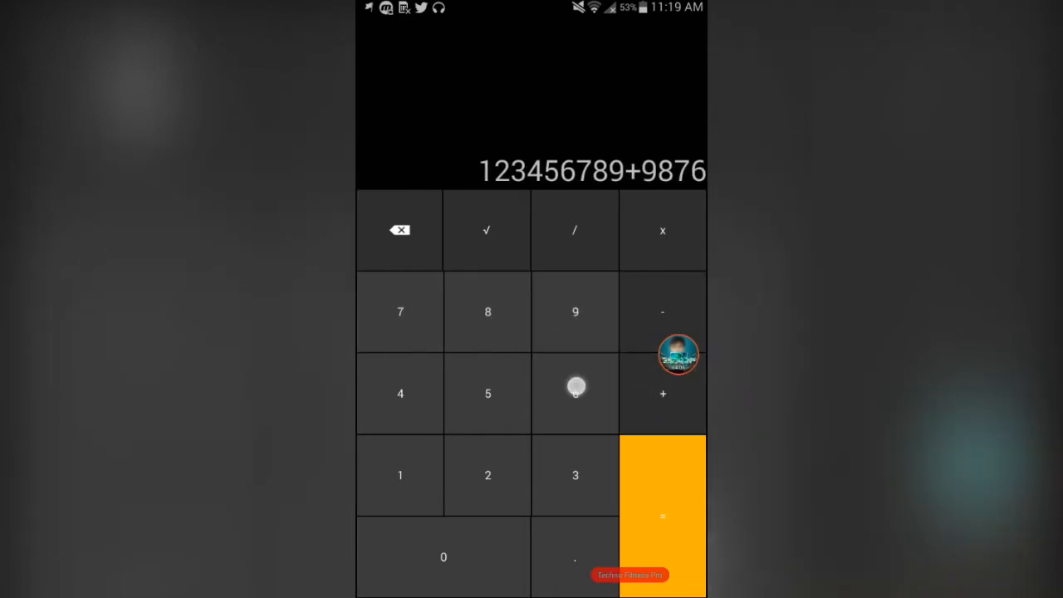
left_click(399, 475)
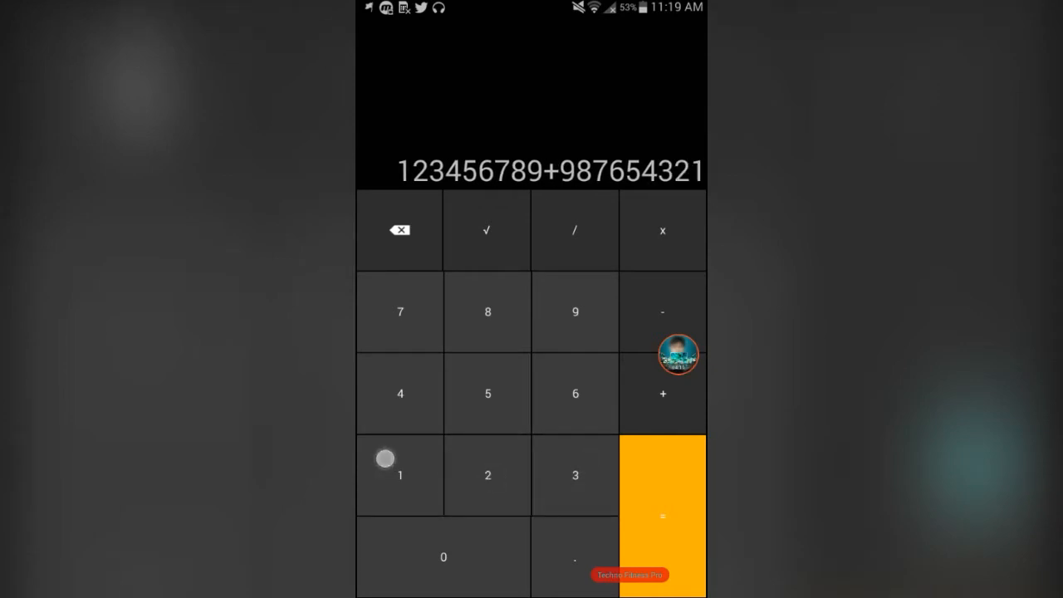
left_click(662, 515)
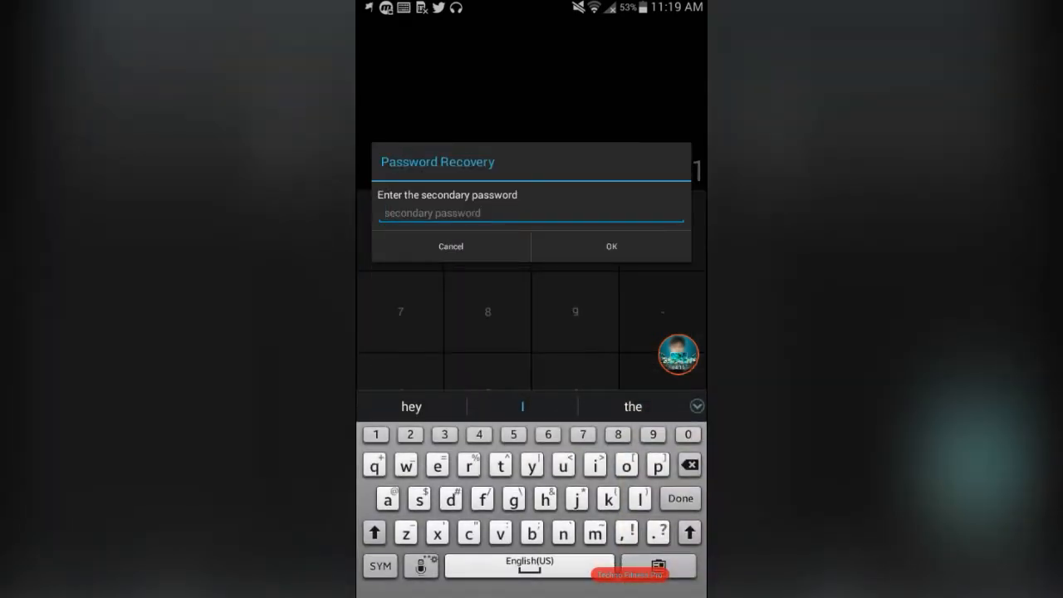
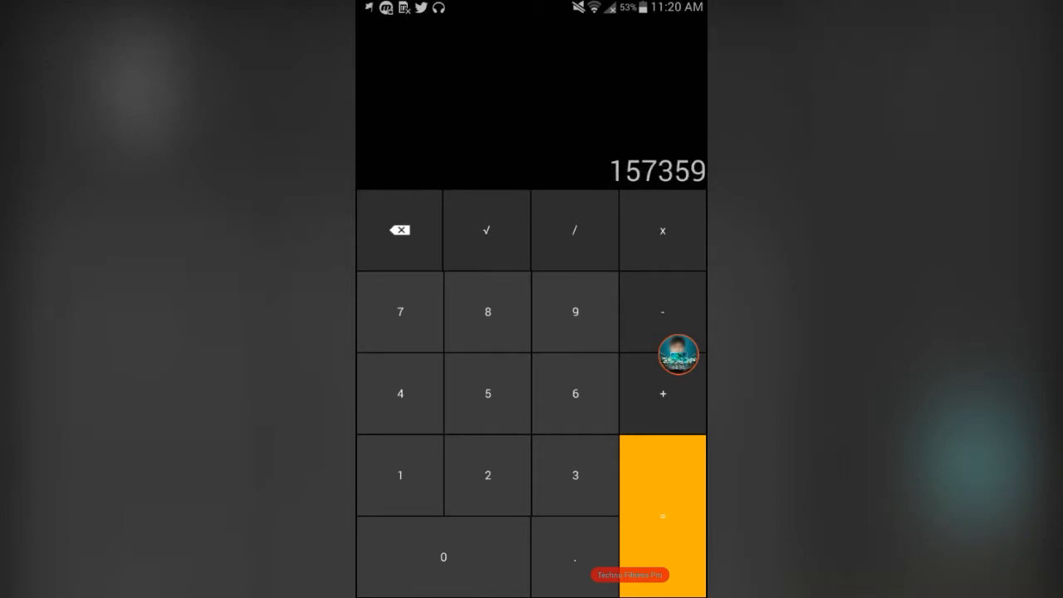
left_click(488, 394)
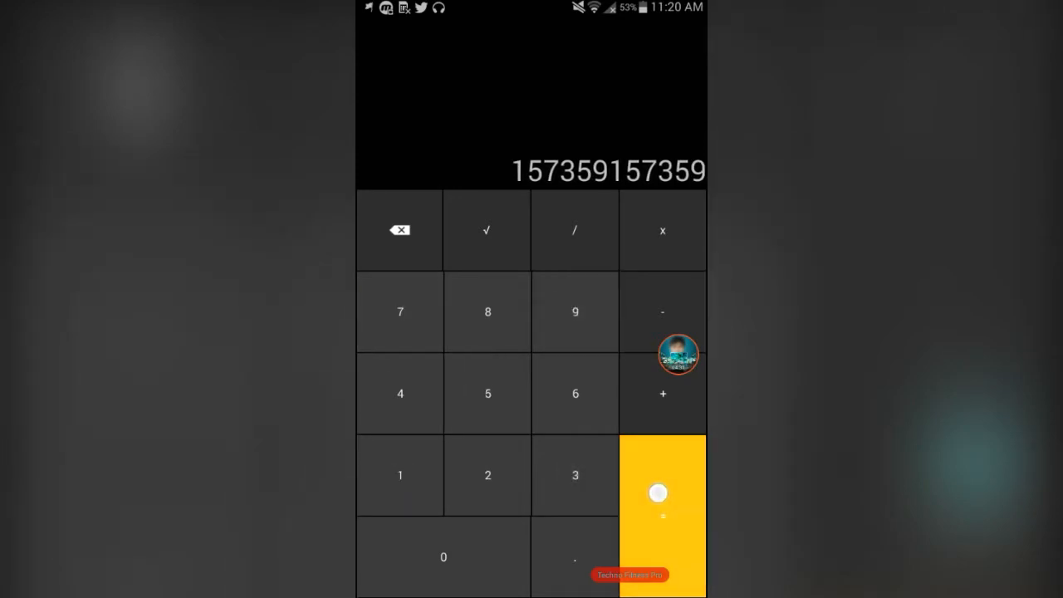
left_click(661, 229)
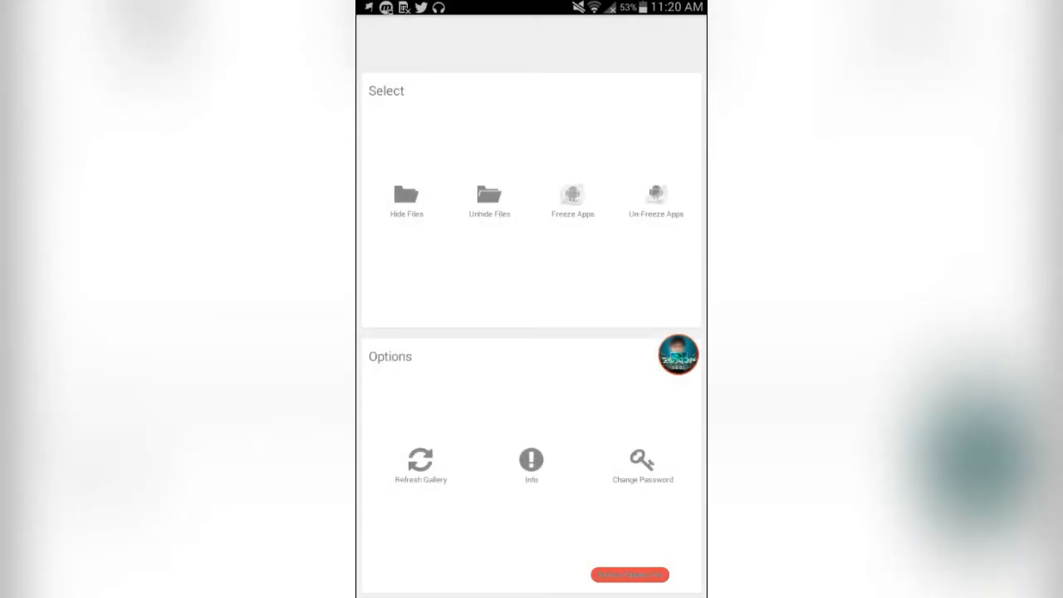
- Browse the Hide Files folder picker into the FilmoraGo folder
left_click(407, 193)
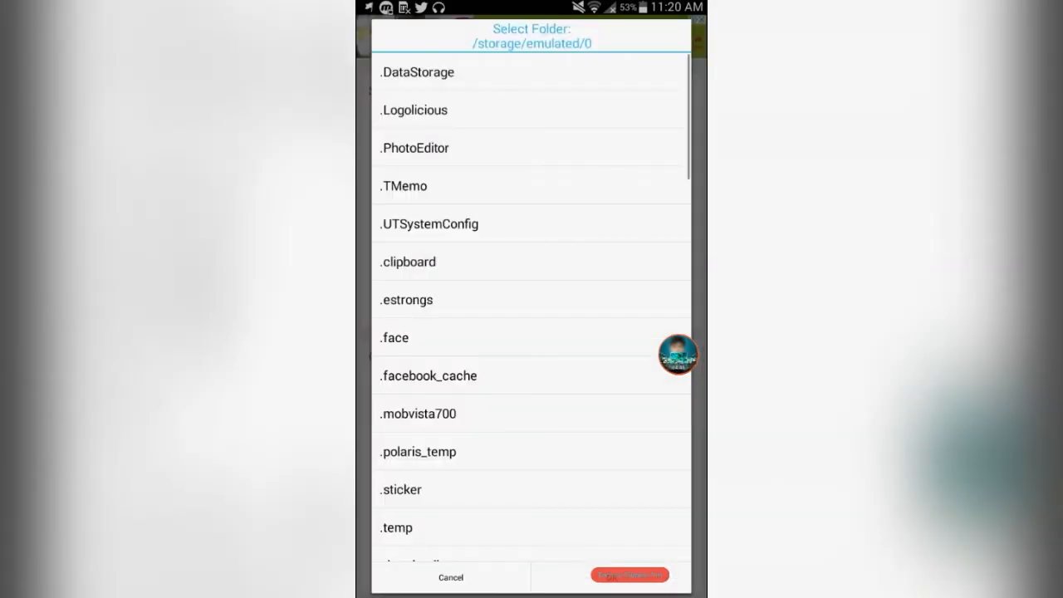
scroll("down", 3)
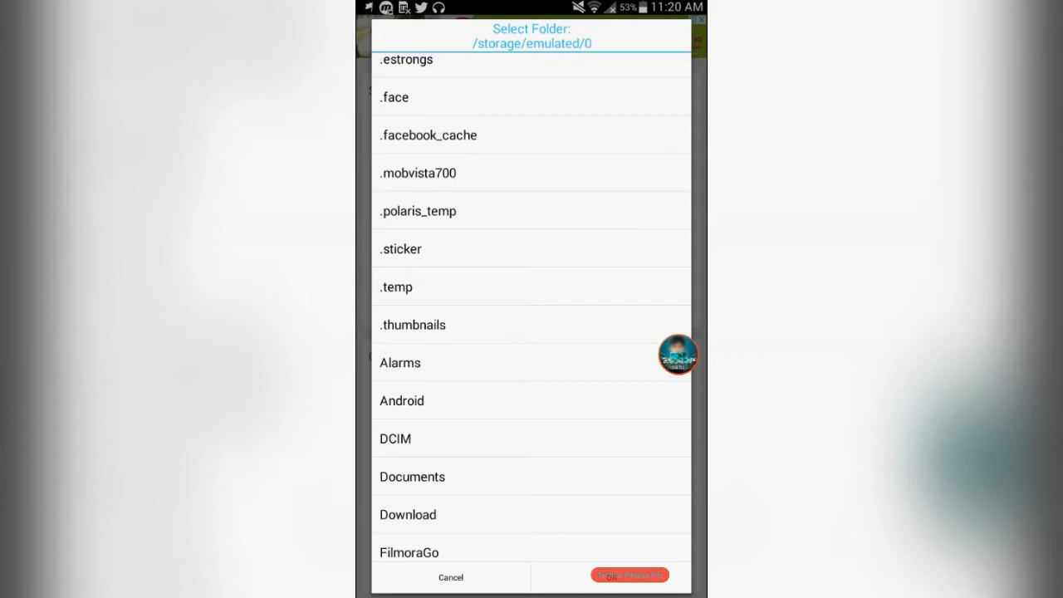
scroll("up", 3)
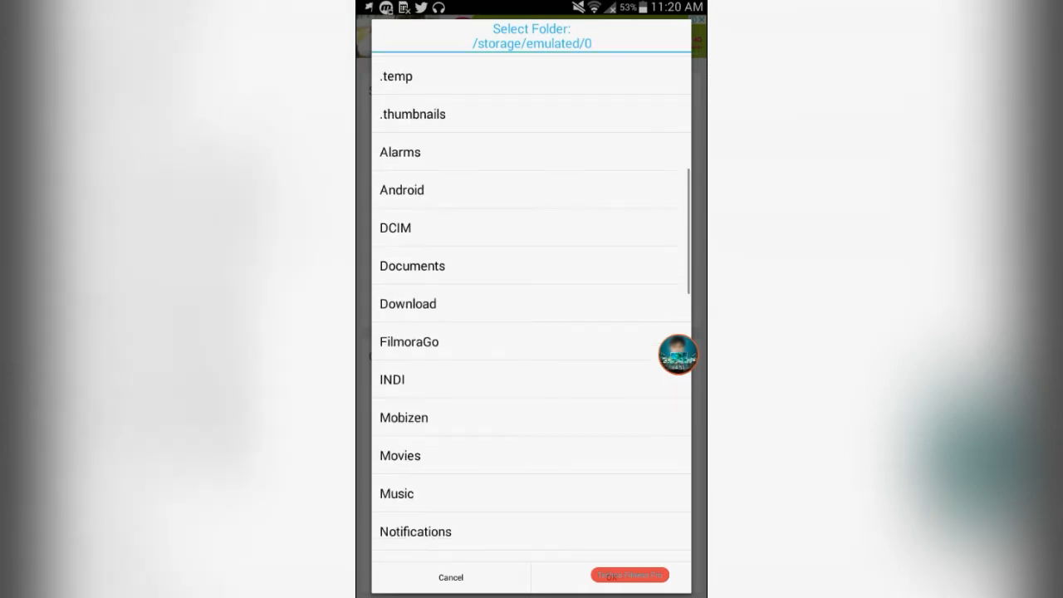
left_click(408, 343)
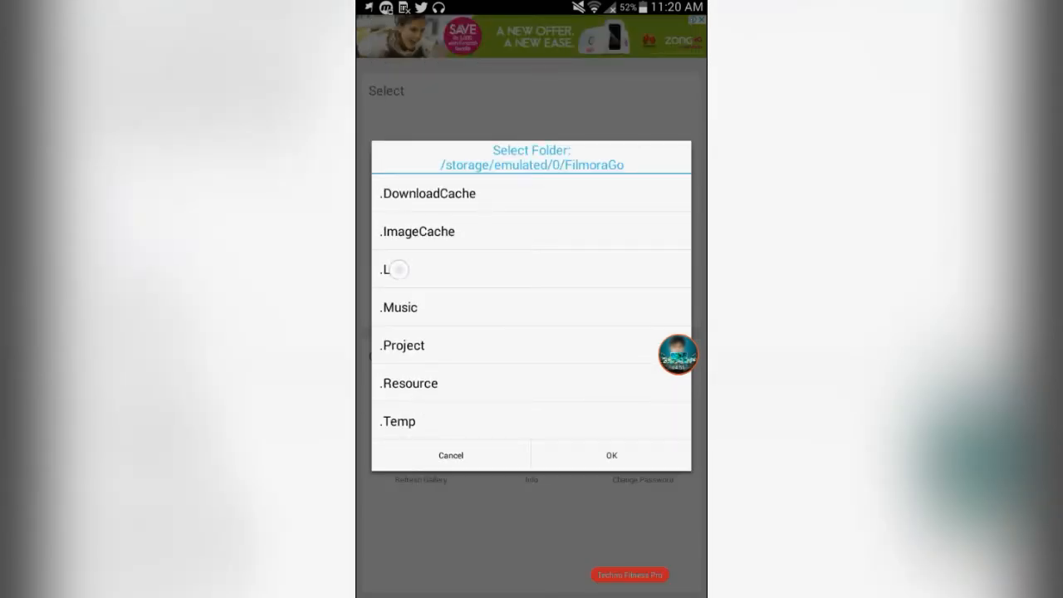
left_click(385, 269)
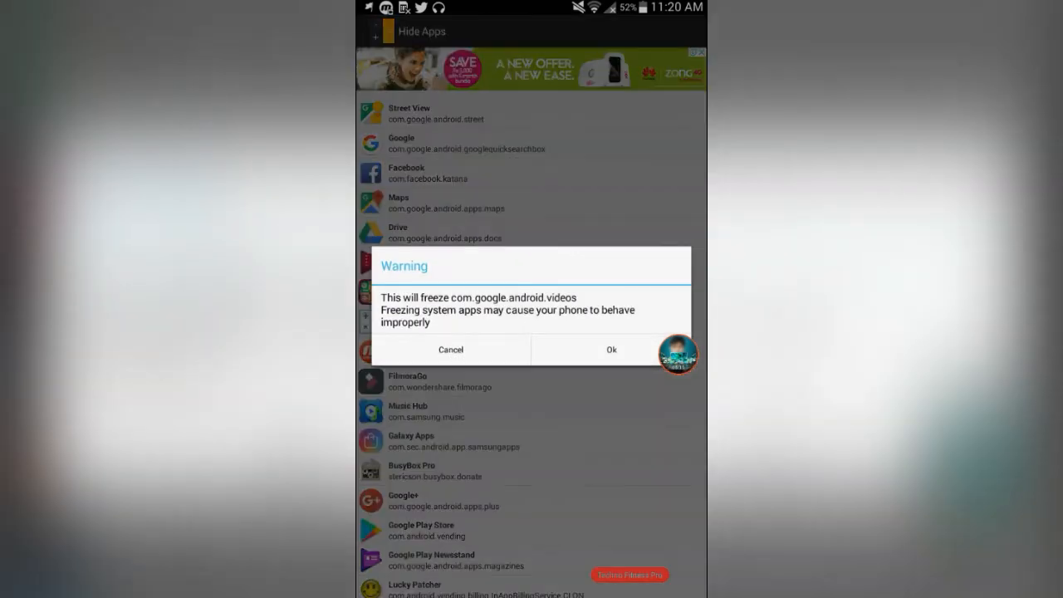
- Freeze Google Play Movies & TV and Google Play Books, confirming each warning
left_click(611, 349)
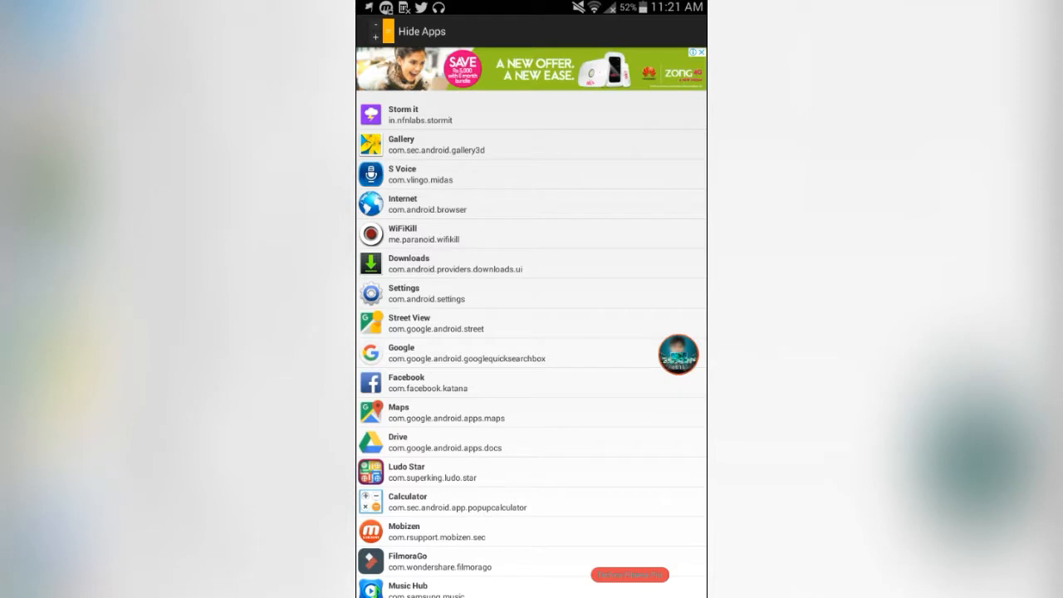
scroll("down", 3)
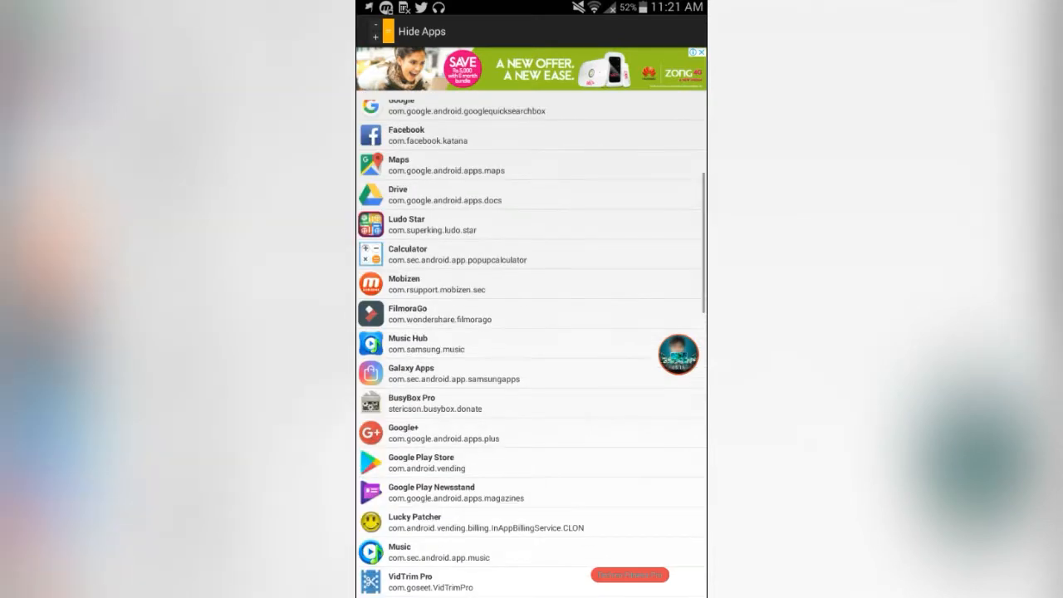
scroll("down", 3)
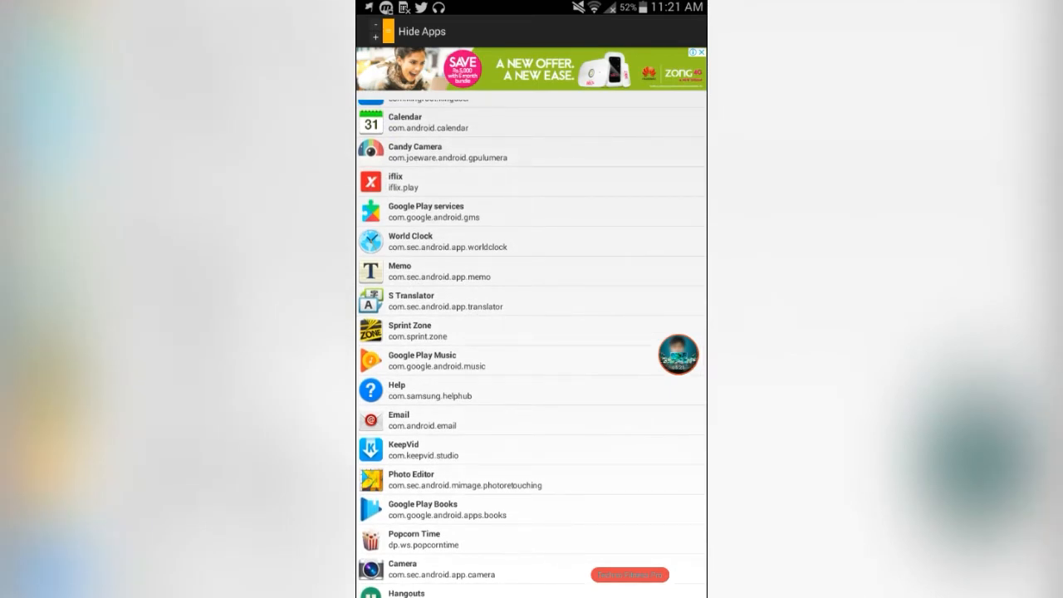
left_click(447, 508)
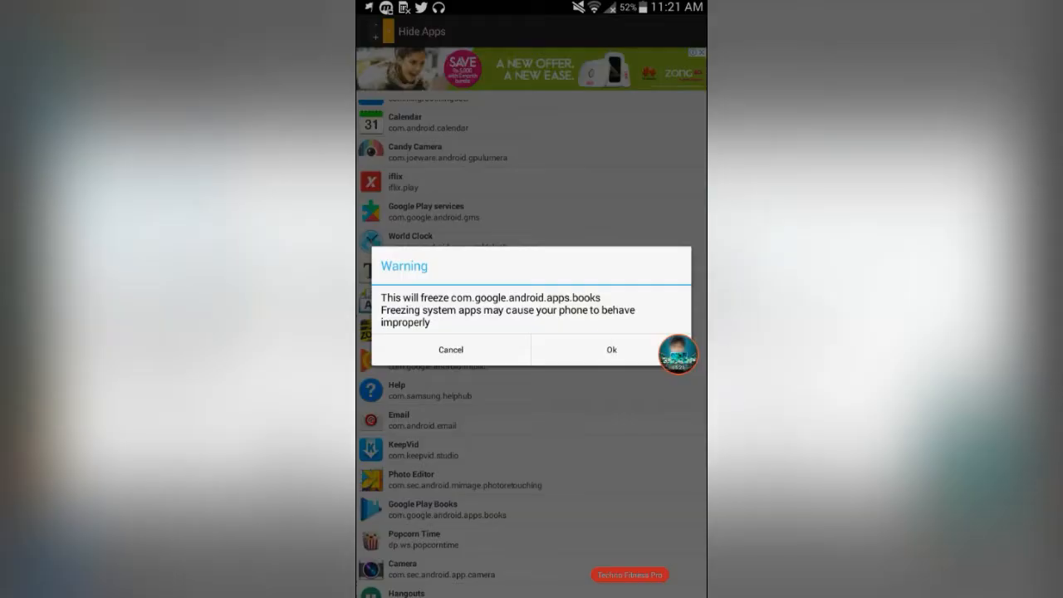
left_click(611, 349)
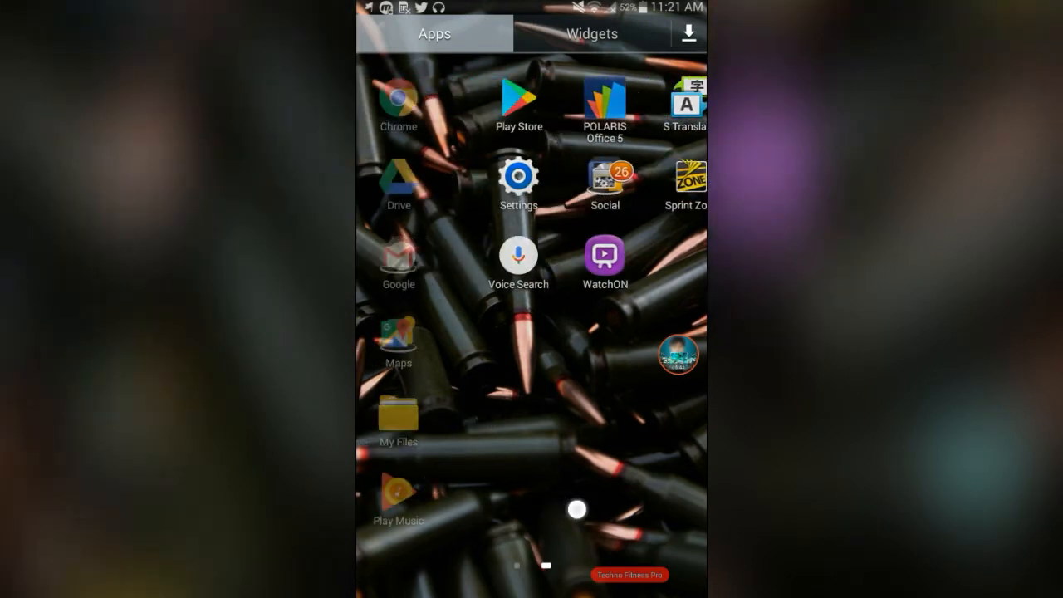
- Swipe through the app drawer to check the frozen apps are gone
scroll("left", 3)
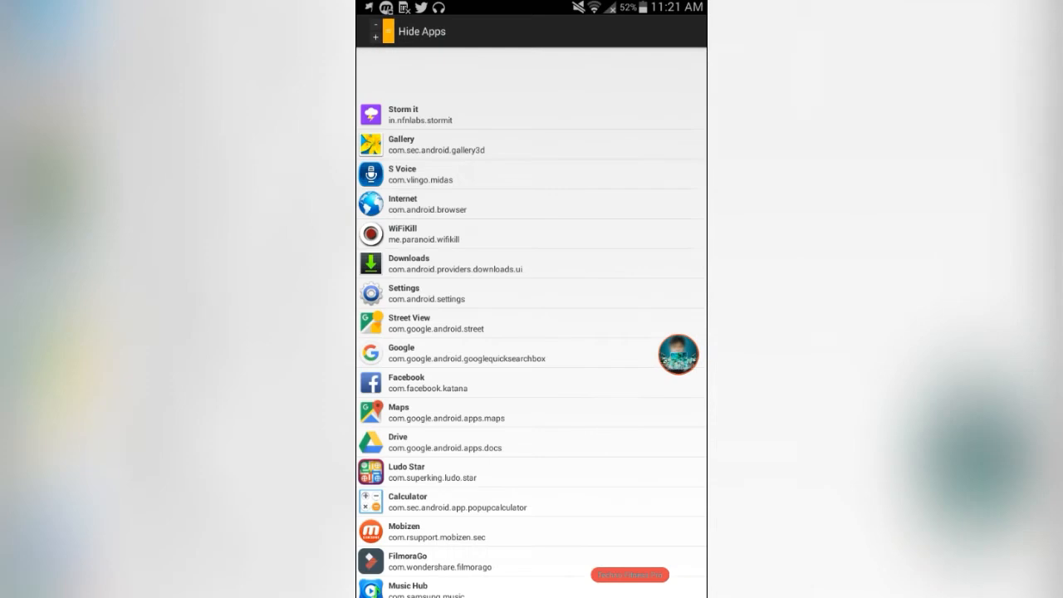
- Confirm the warning to freeze Google Play Newsstand
scroll("down", 3)
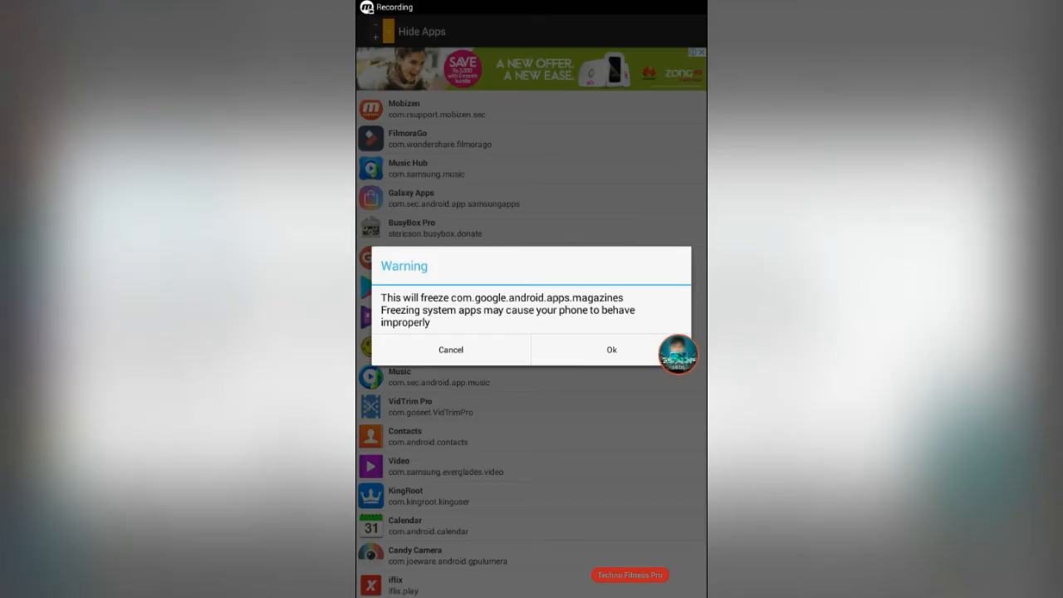
left_click(612, 349)
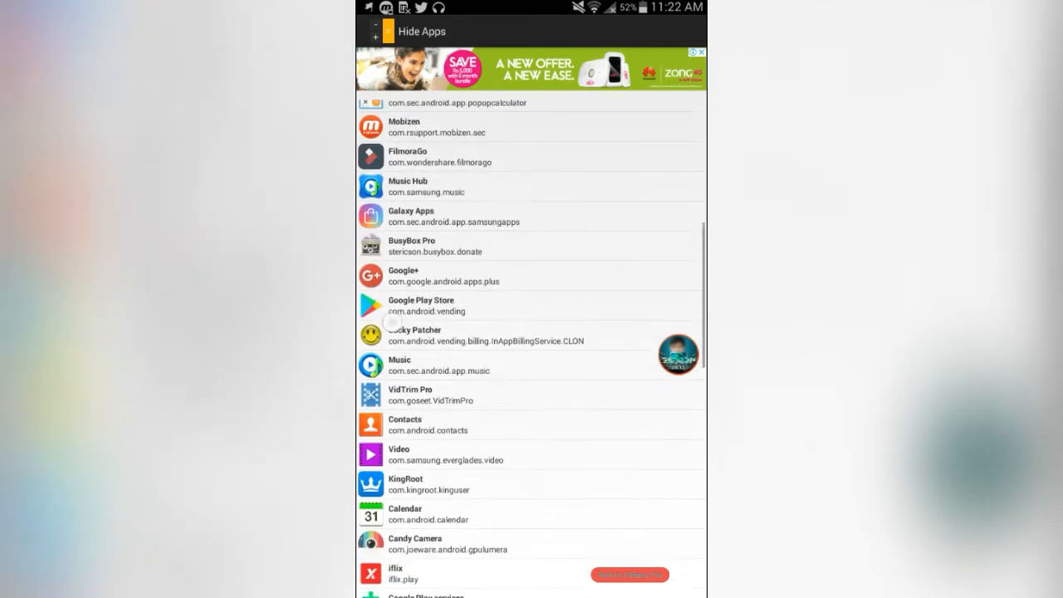
- Freeze Google Play Games as well, confirming its warning
scroll("down", 3)
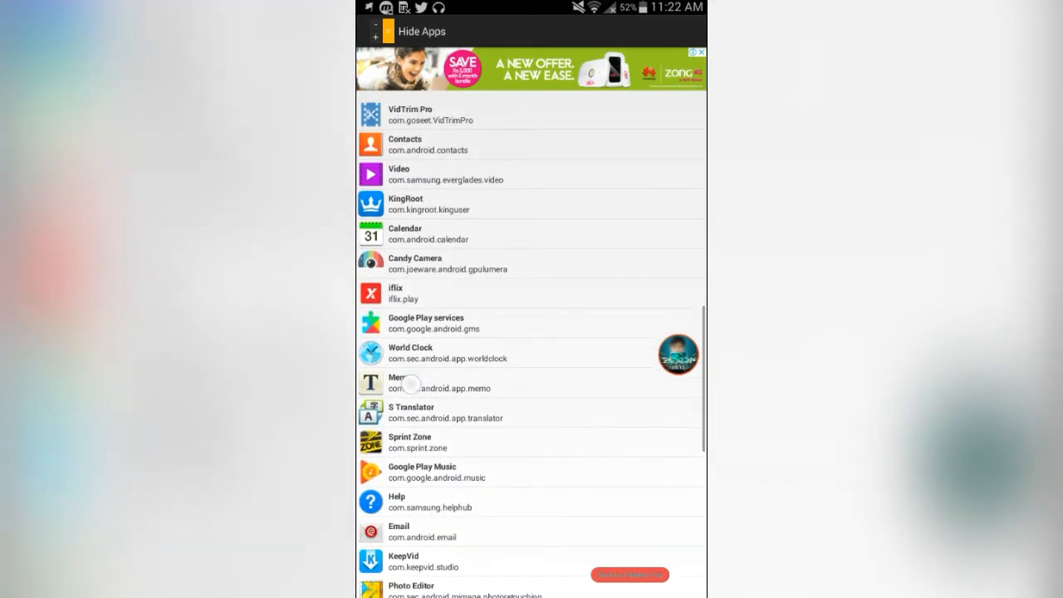
scroll("down", 3)
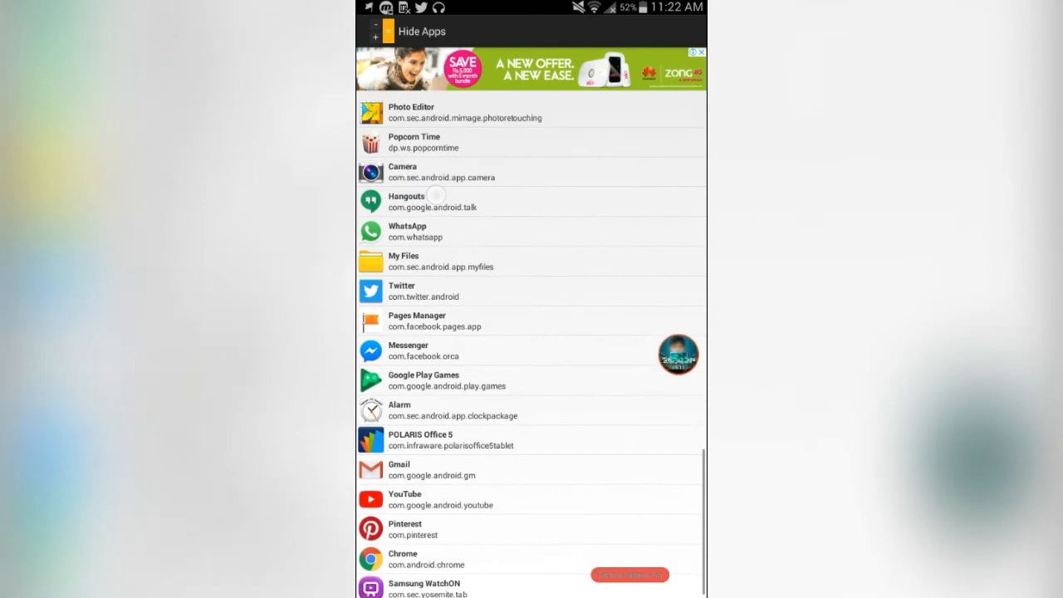
left_click(447, 381)
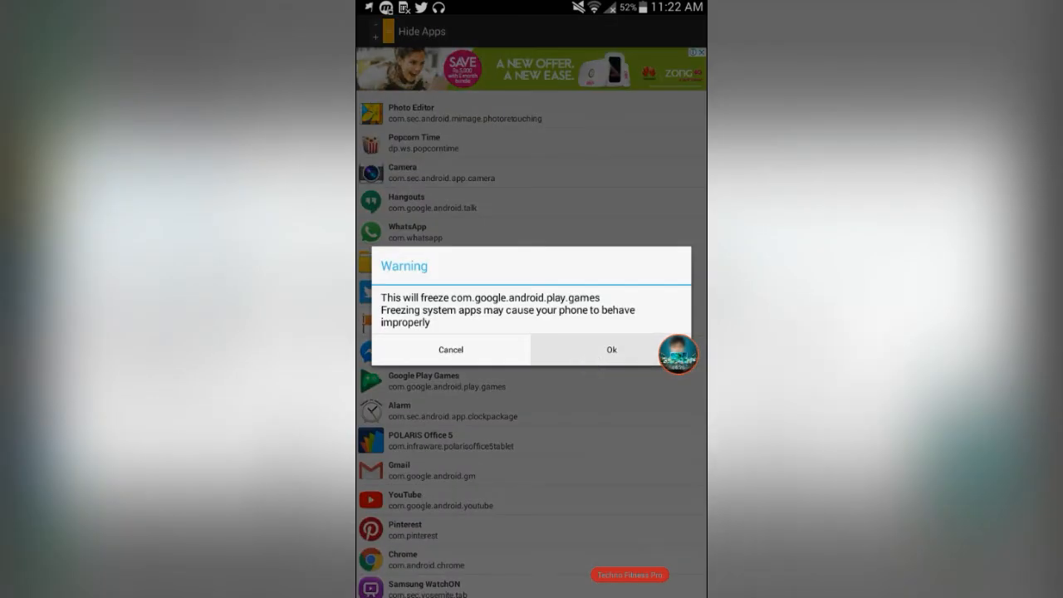
left_click(611, 349)
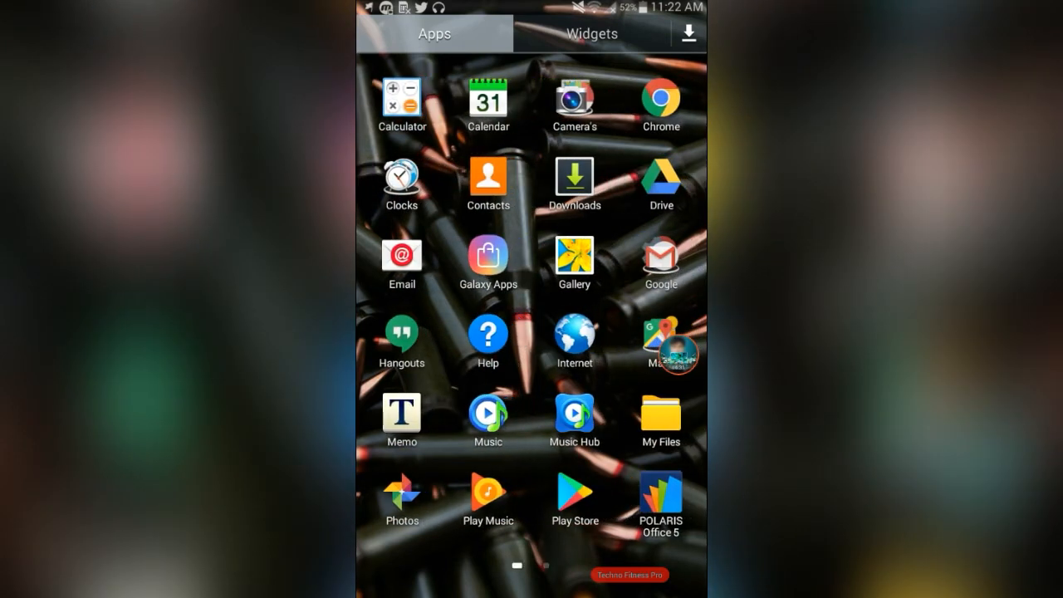
- Browse the app drawer pages and relaunch the Calculator disguise from the Social folder
scroll("left", 3)
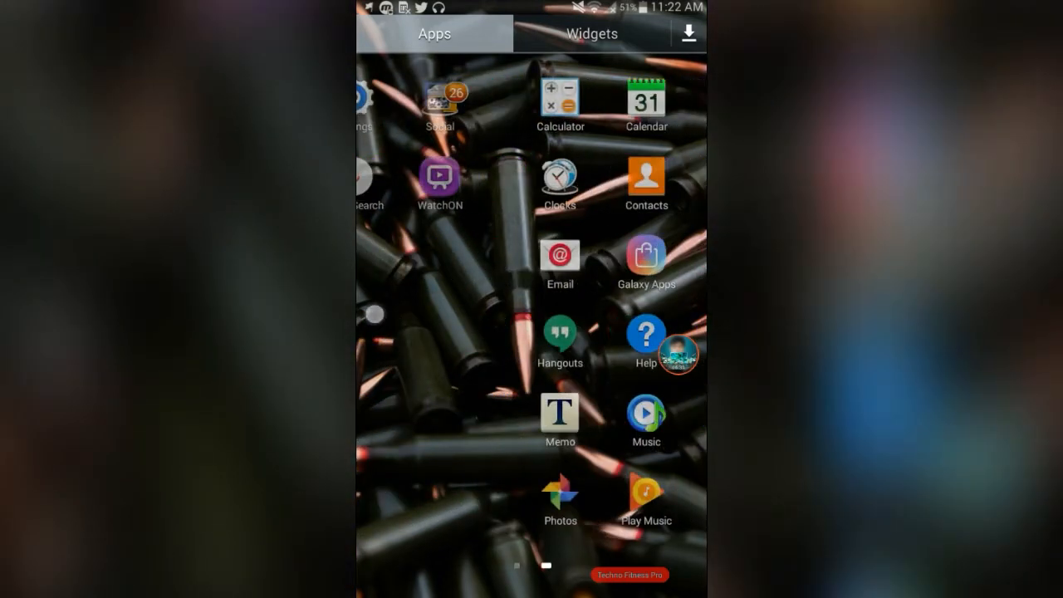
scroll("left", 3)
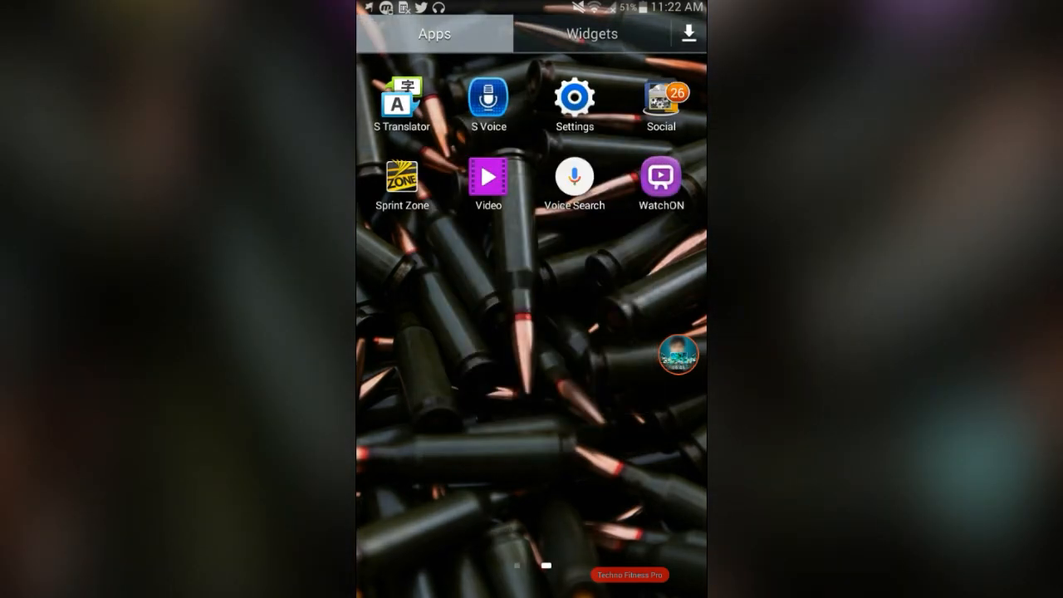
left_click(422, 369)
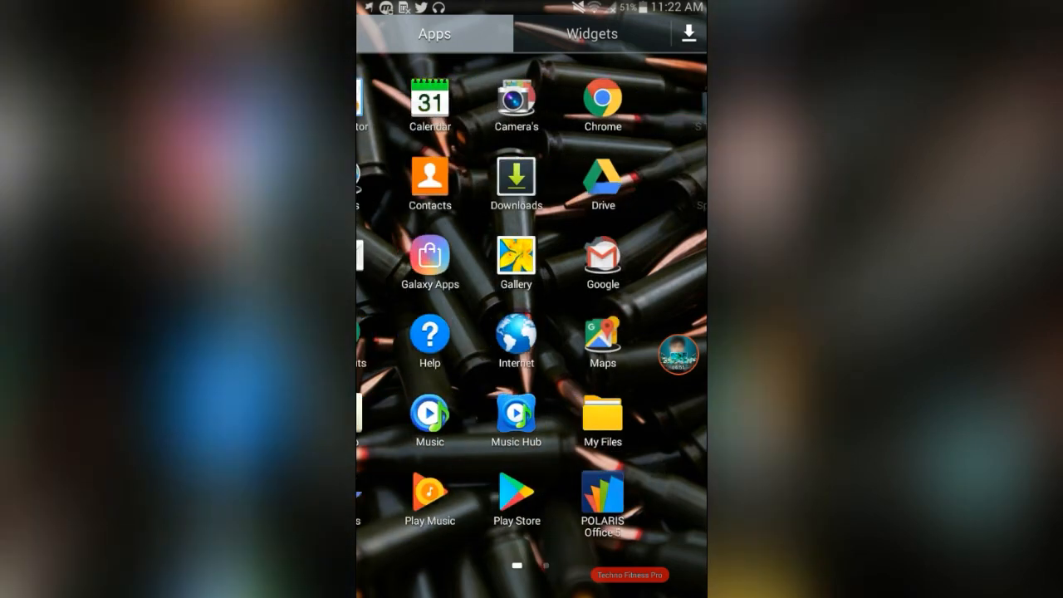
scroll("left", 3)
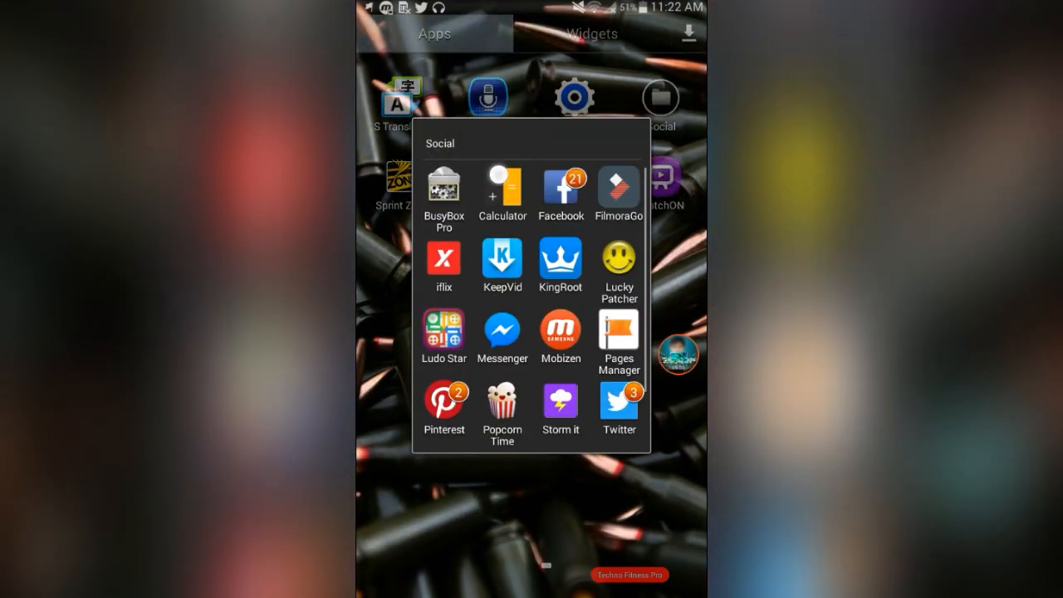
left_click(502, 189)
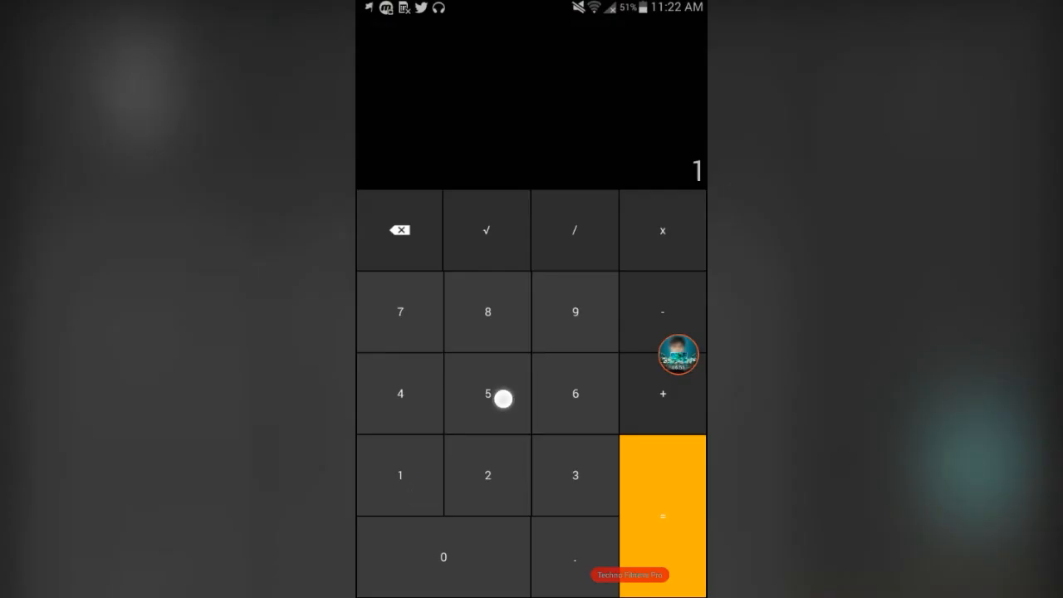
left_click(663, 516)
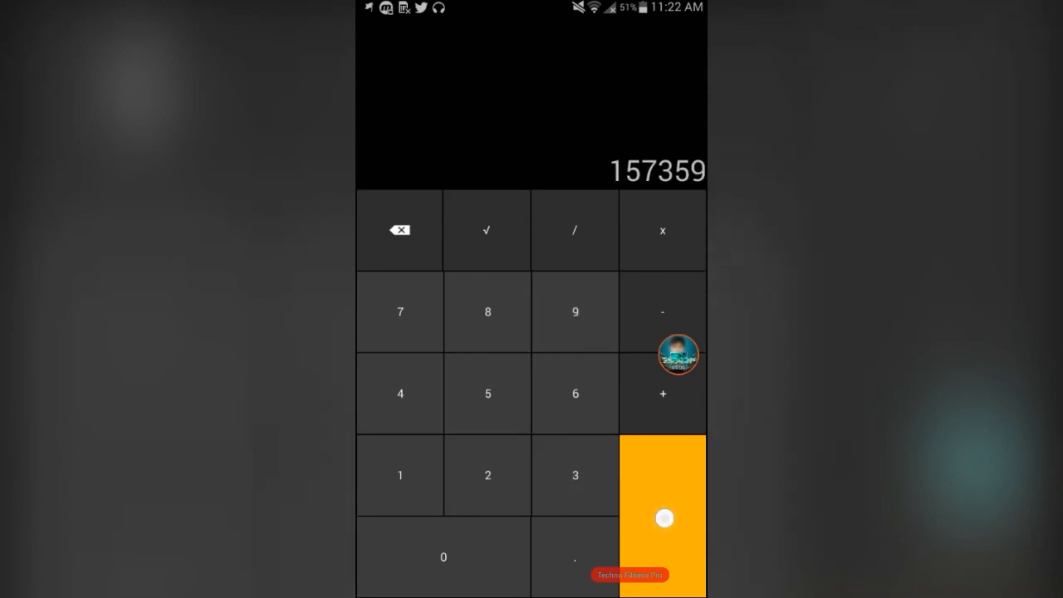
left_click(664, 518)
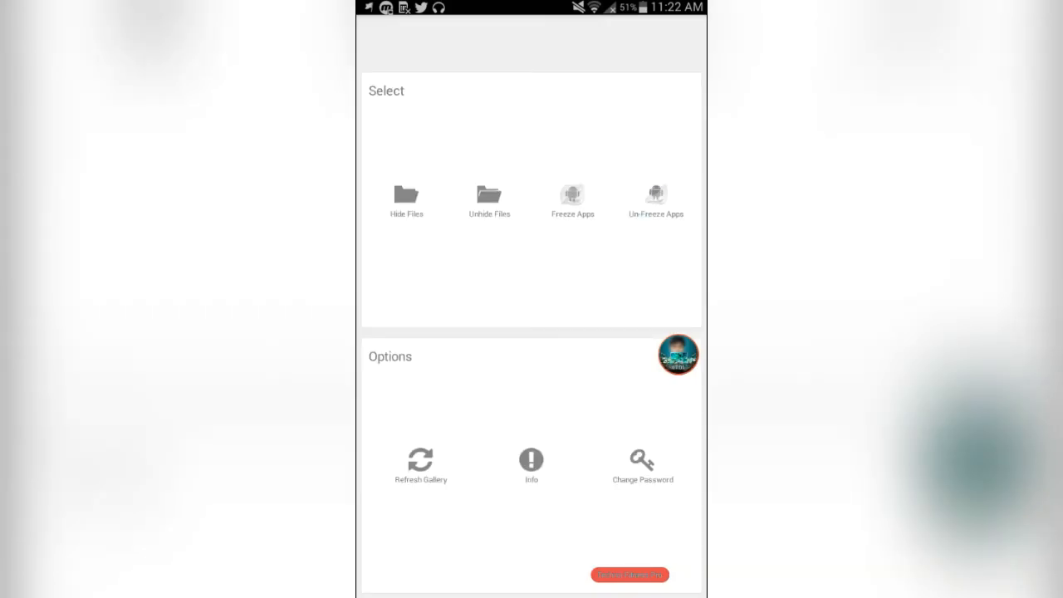
left_click(488, 200)
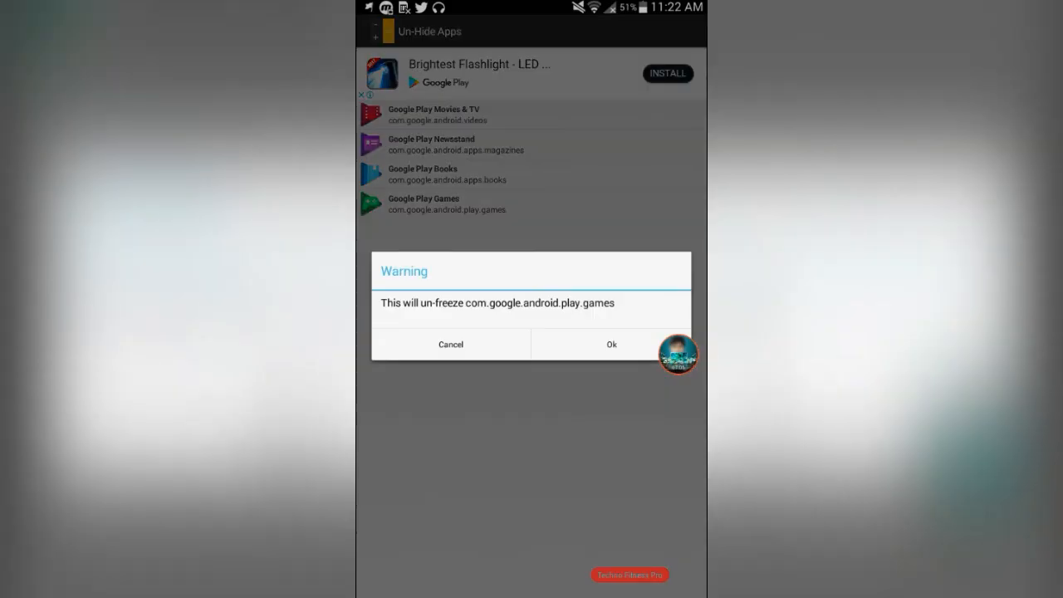
left_click(612, 344)
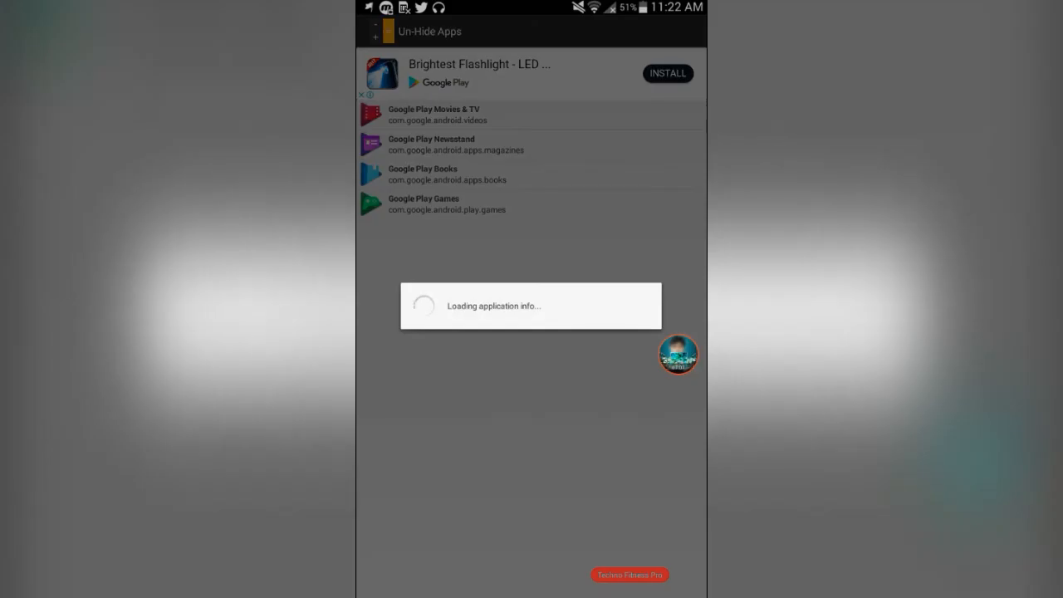